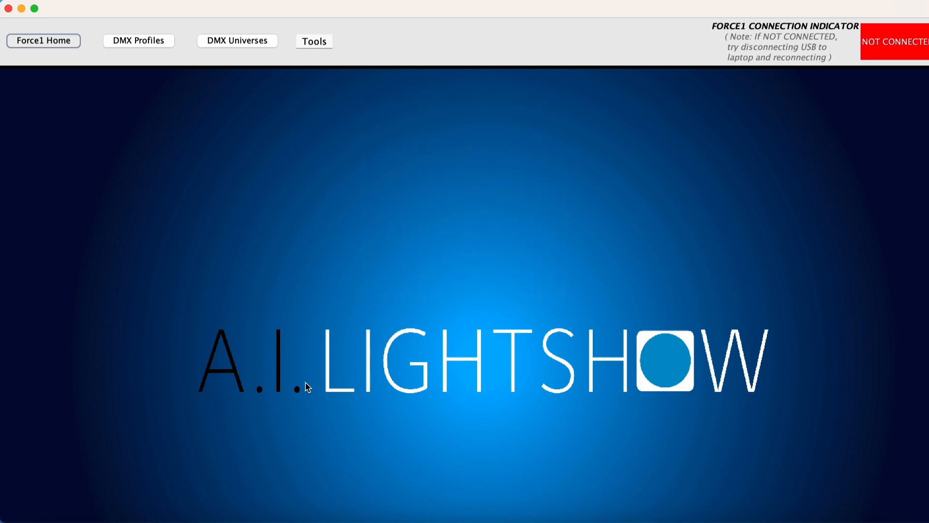
Step: Show the DMX fixture profile lists and select the Chauvet DJ category in the user list
click(139, 40)
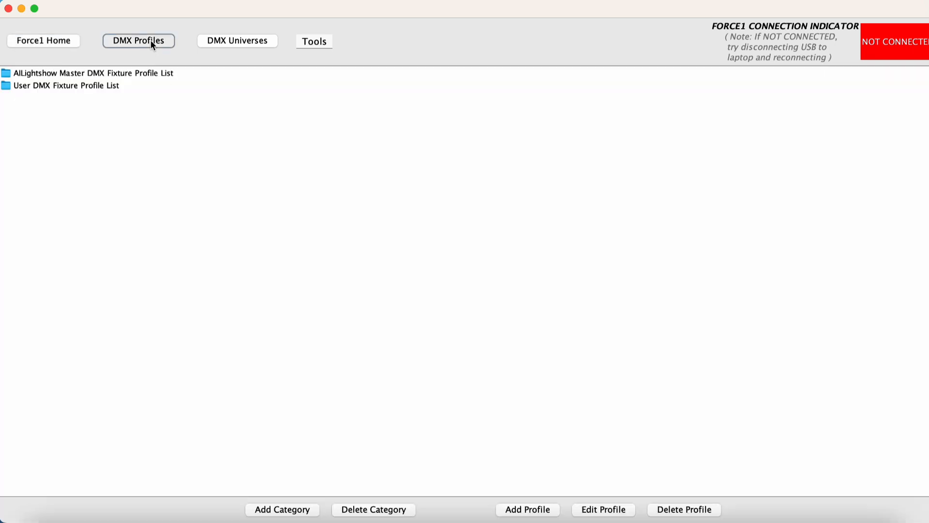
mouse_move(47, 90)
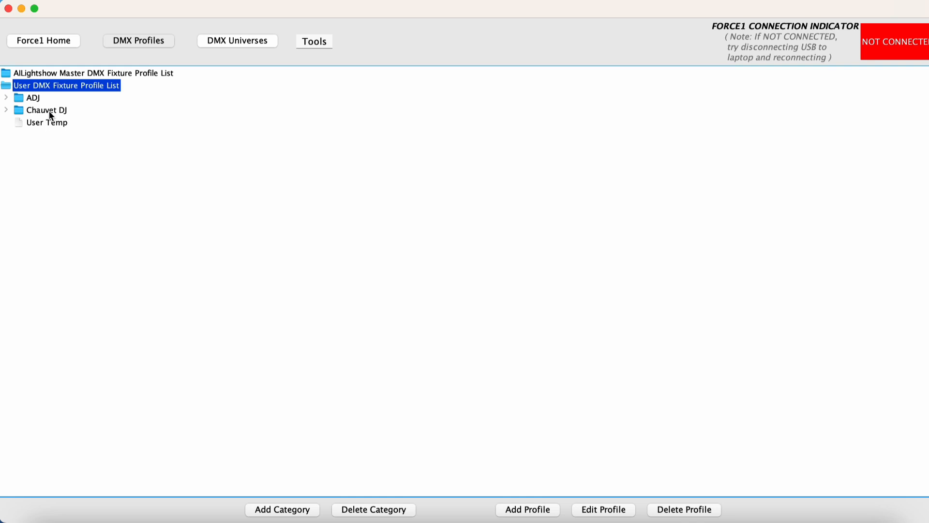
click(46, 109)
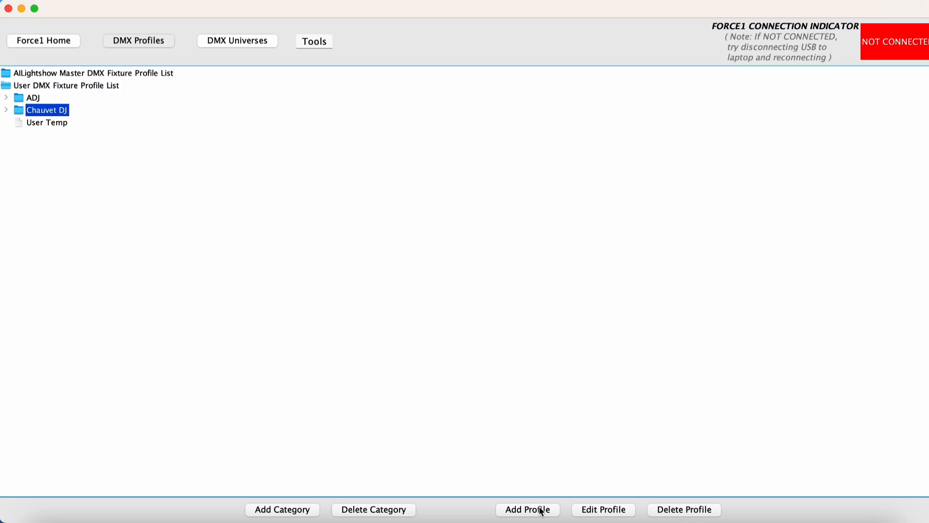
Step: Create profile 'Intimidator Spot 360 14Ch' under Chauvet DJ with 14 channels, fixture type SINGLE
click(527, 510)
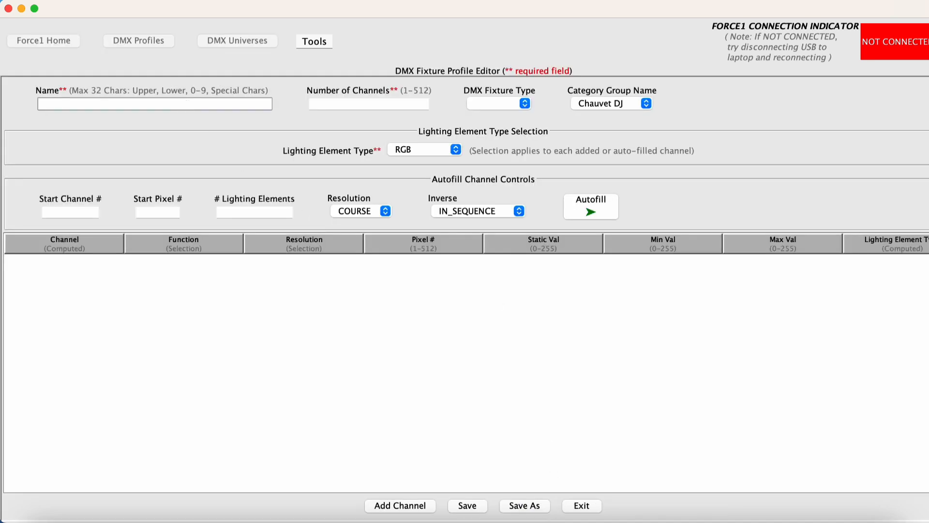
text(Intimidator Spot 360)
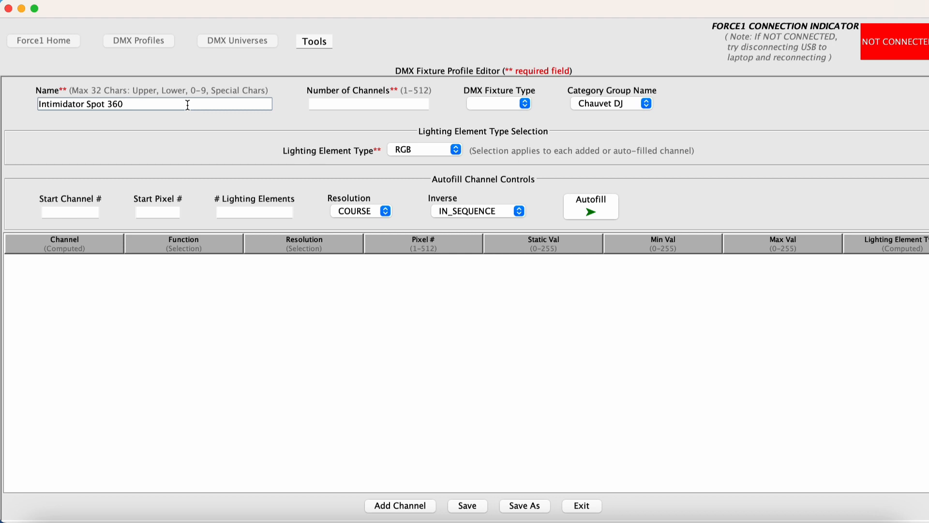
text(14Ch)
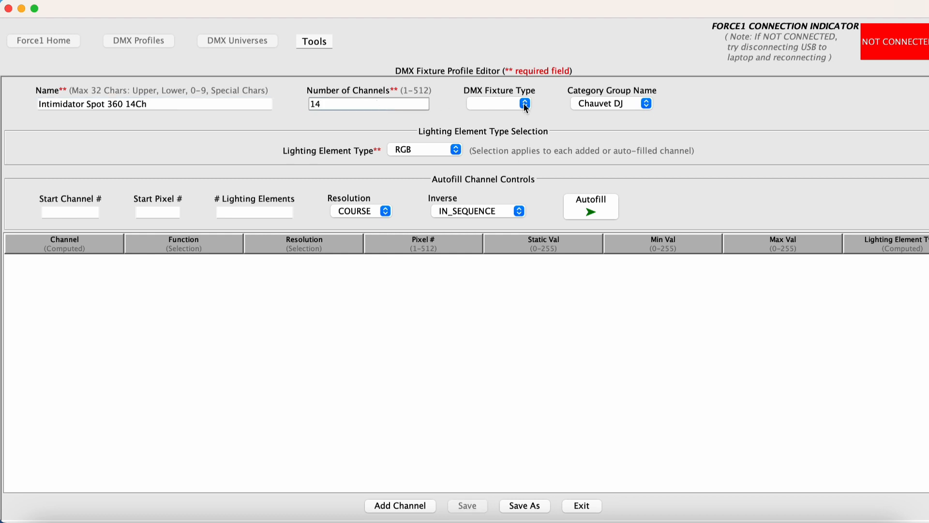
click(524, 104)
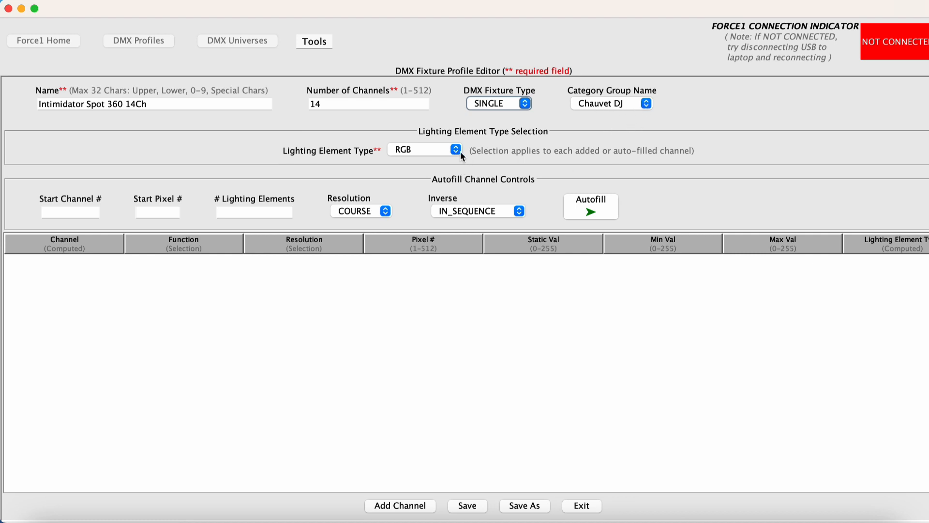
mouse_move(488, 162)
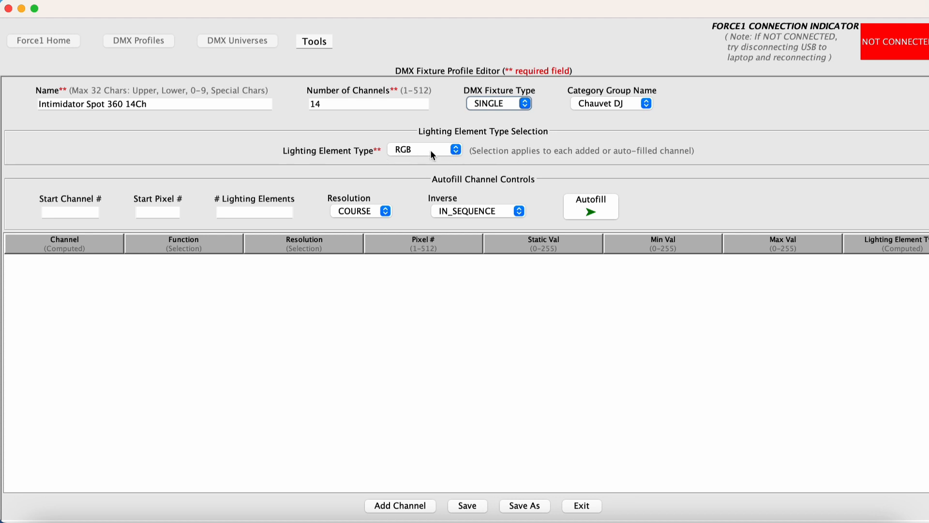
mouse_move(535, 296)
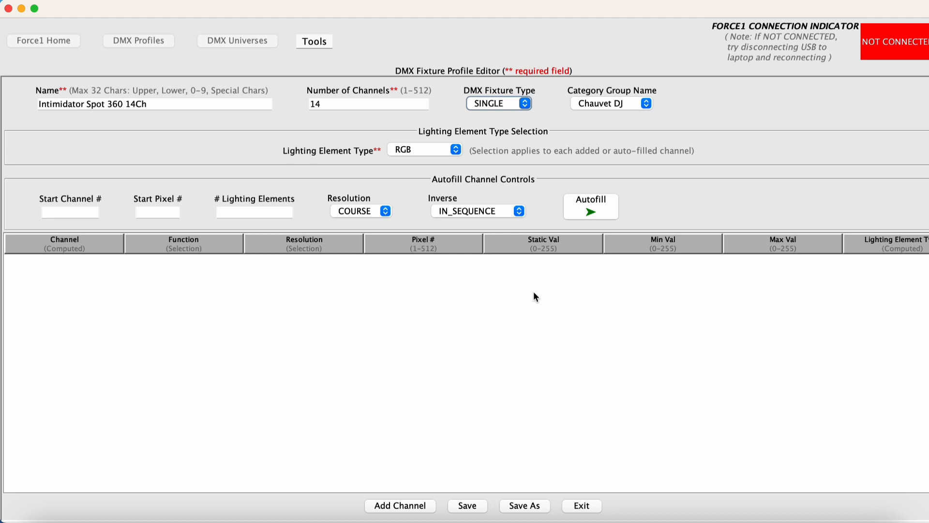
mouse_move(478, 466)
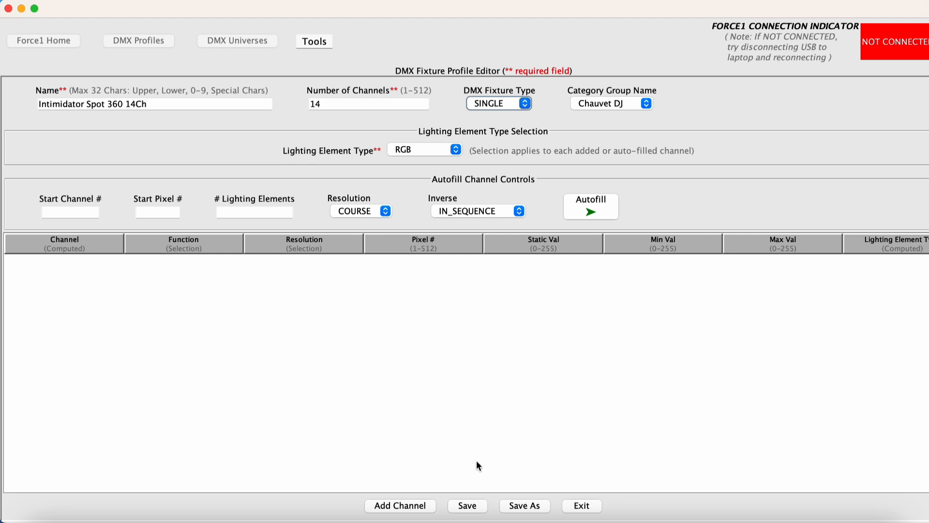
Step: Add channels 1 and 2 as Pan Course and Pan Fine, each 0–255
click(399, 505)
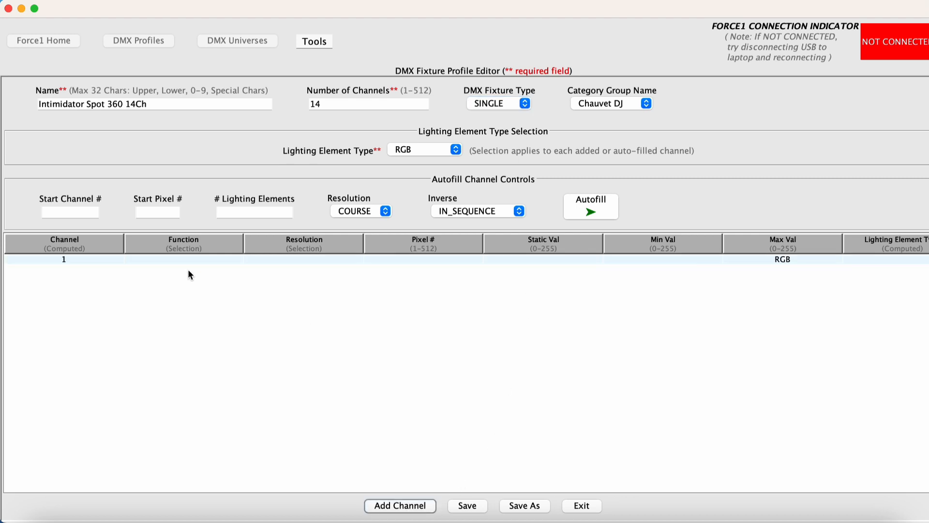
click(183, 259)
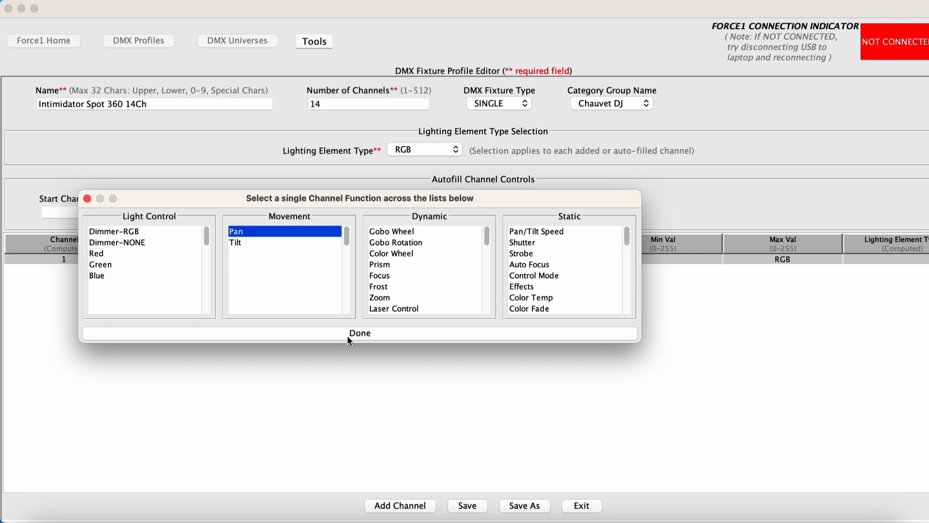
click(359, 332)
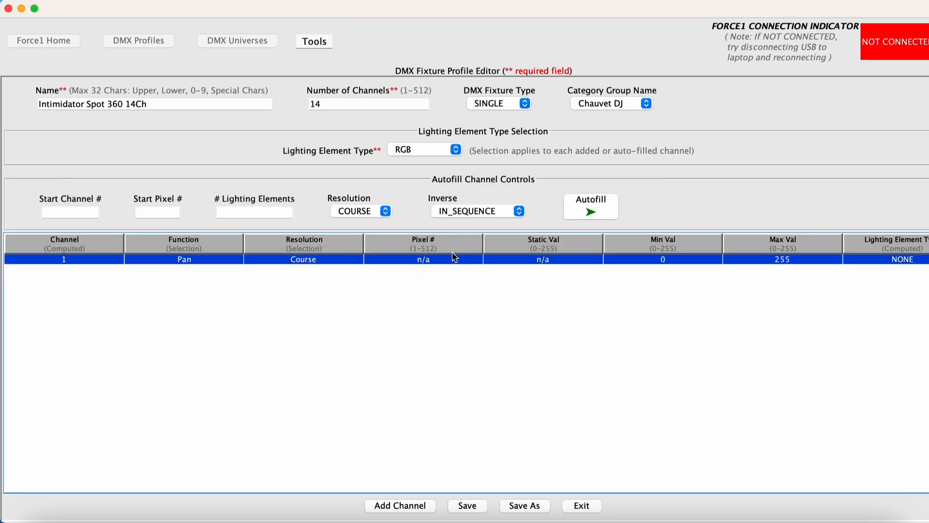
click(400, 505)
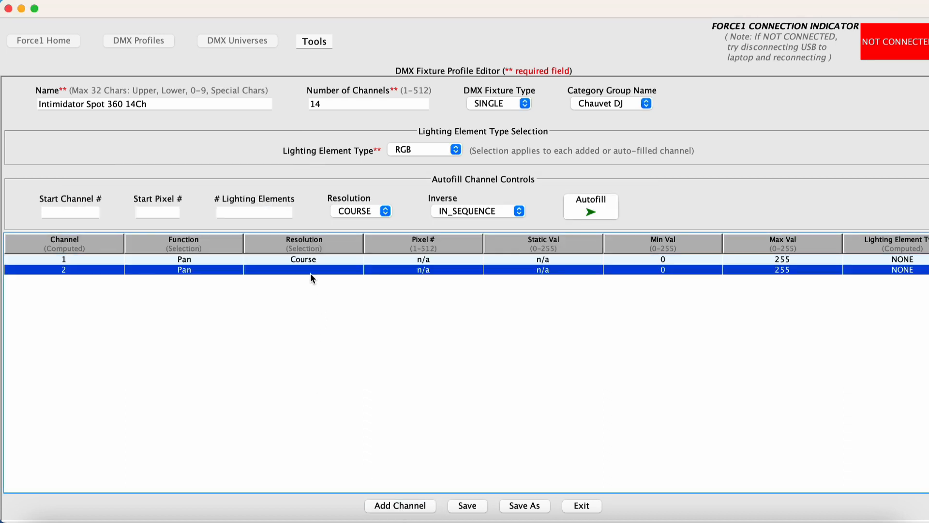
click(303, 270)
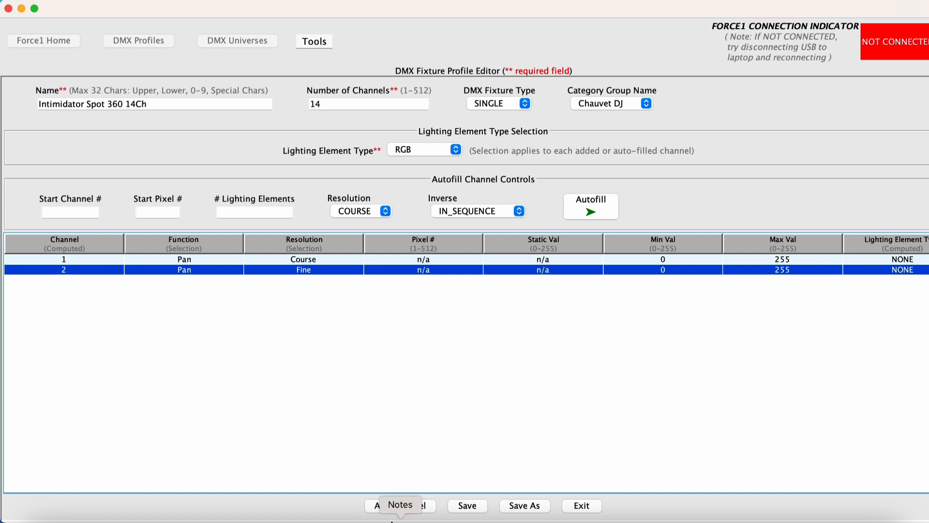
Step: Add channels 3 and 4 as Tilt Course and Tilt Fine, each 0–255
click(400, 505)
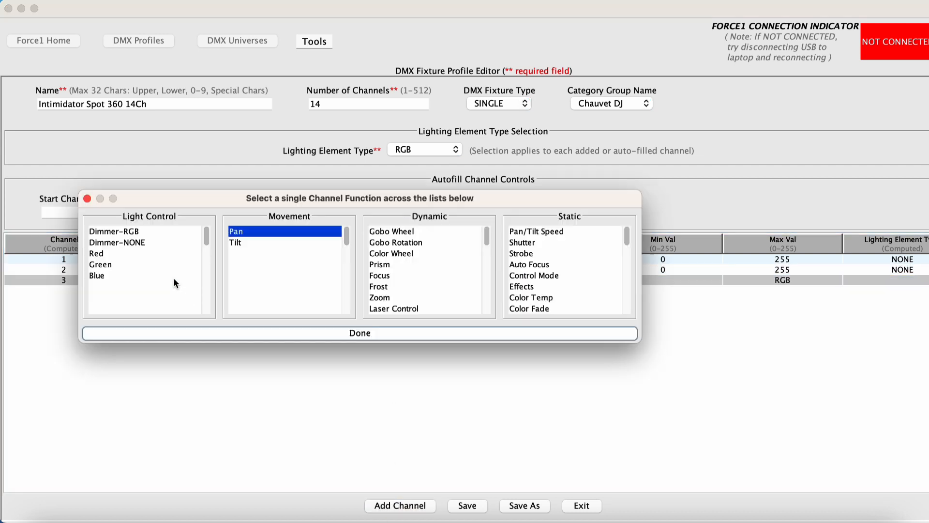
click(360, 332)
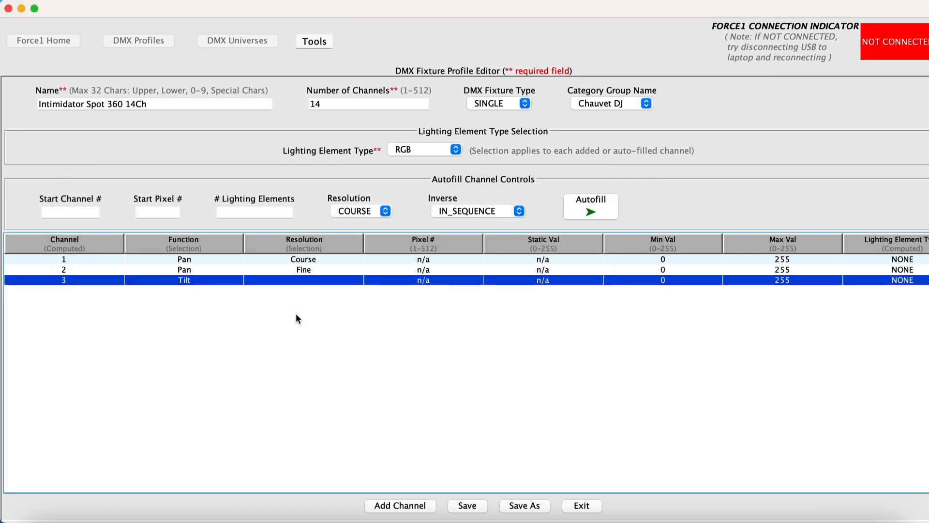
click(303, 280)
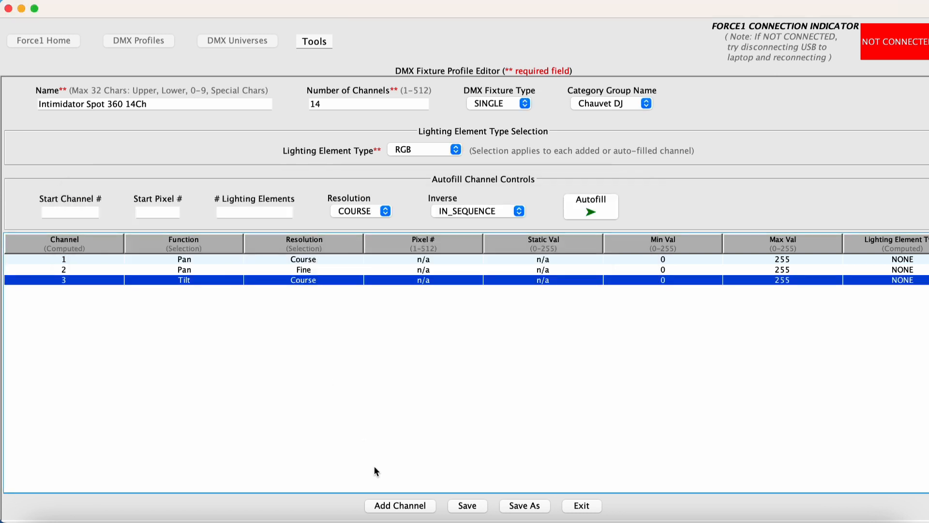
click(400, 505)
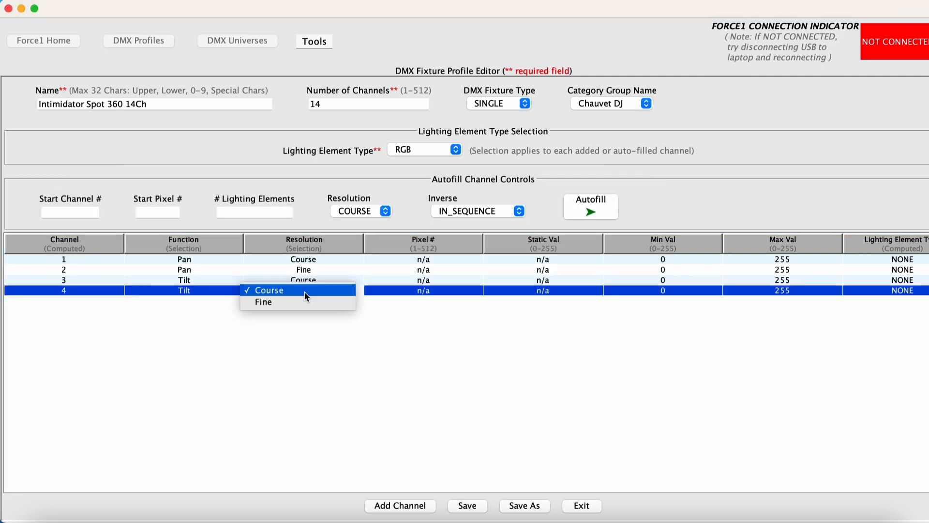
click(262, 302)
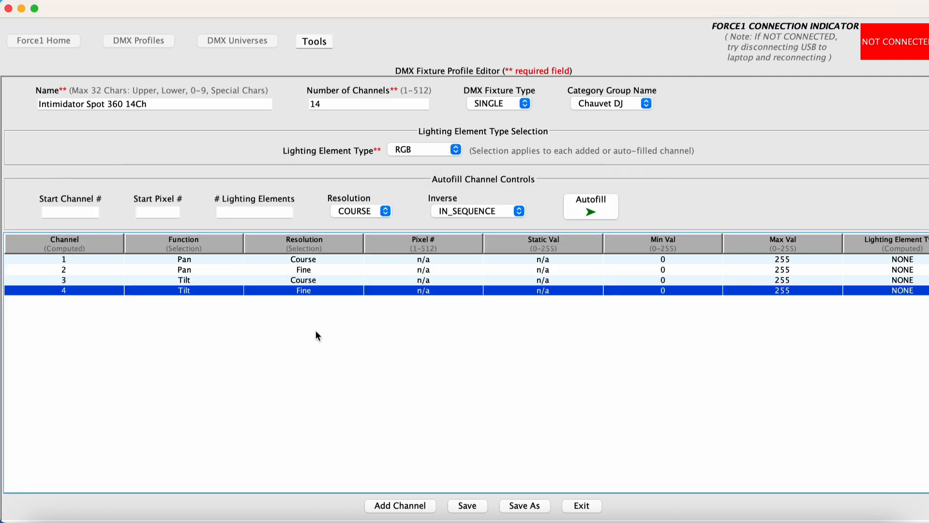
Step: Add channel 5 as Pan/Tilt Speed at Course resolution with static value 0
click(400, 505)
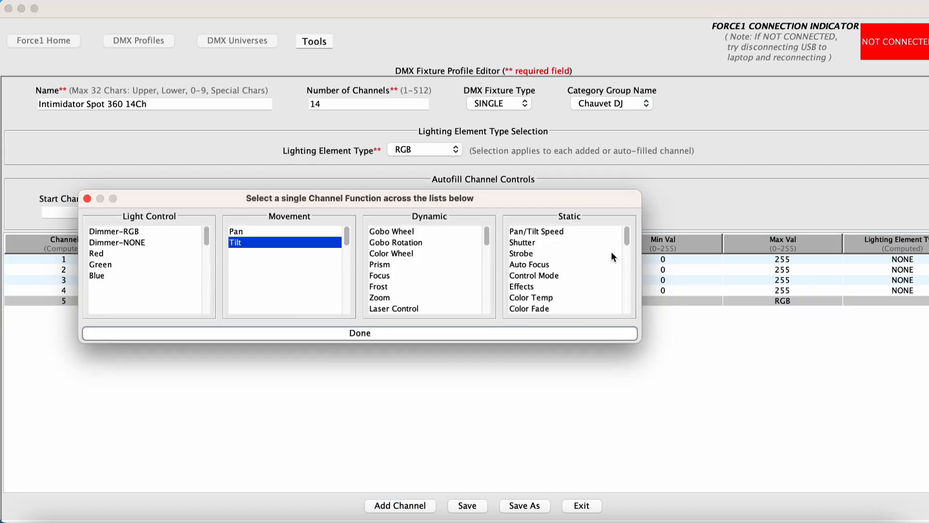
mouse_move(530, 239)
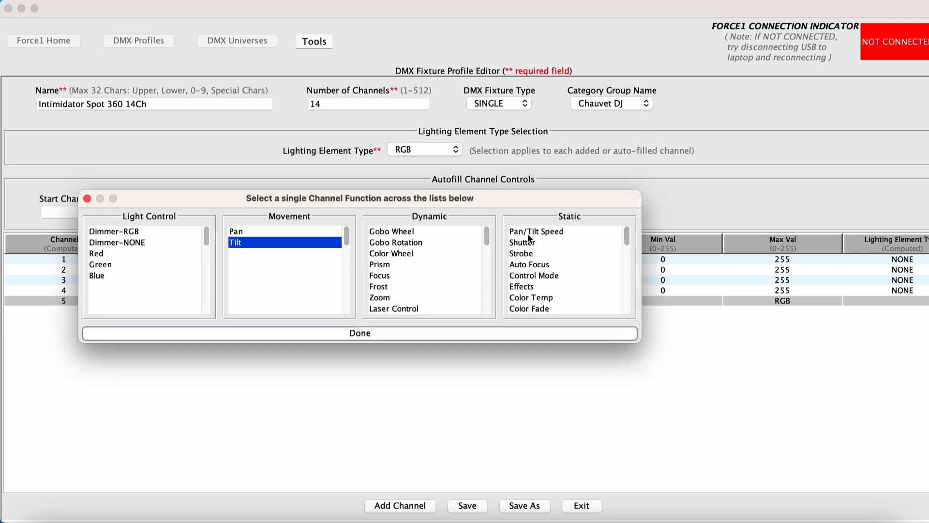
click(359, 332)
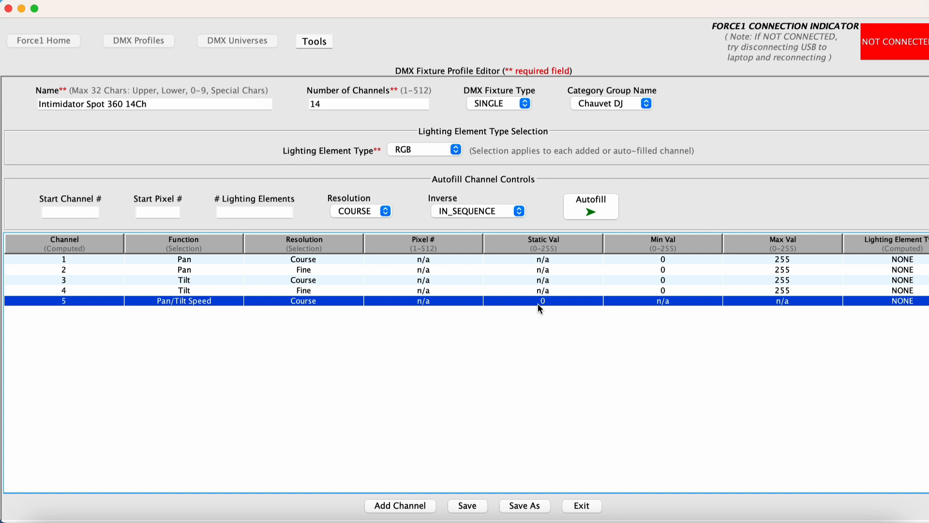
mouse_move(424, 496)
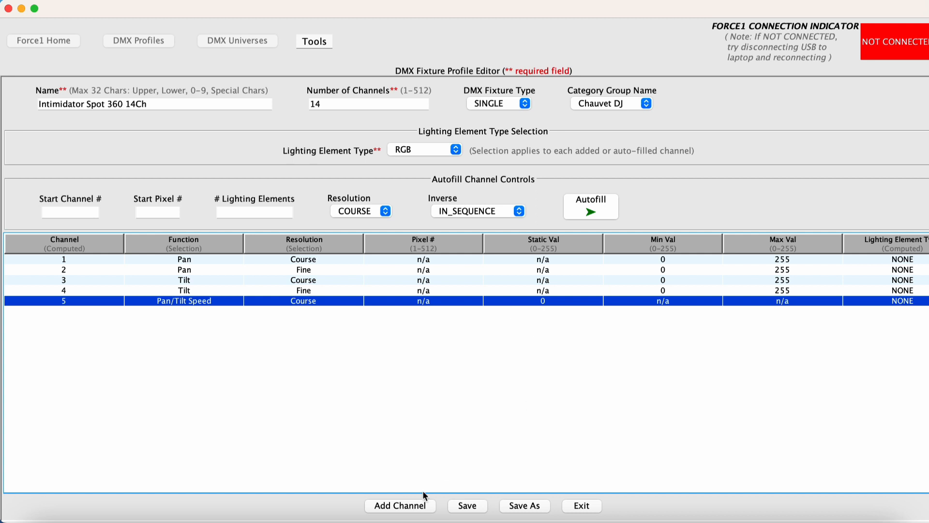
Step: Add channel 6 as Color Wheel at Course resolution with maximum value 62
click(400, 506)
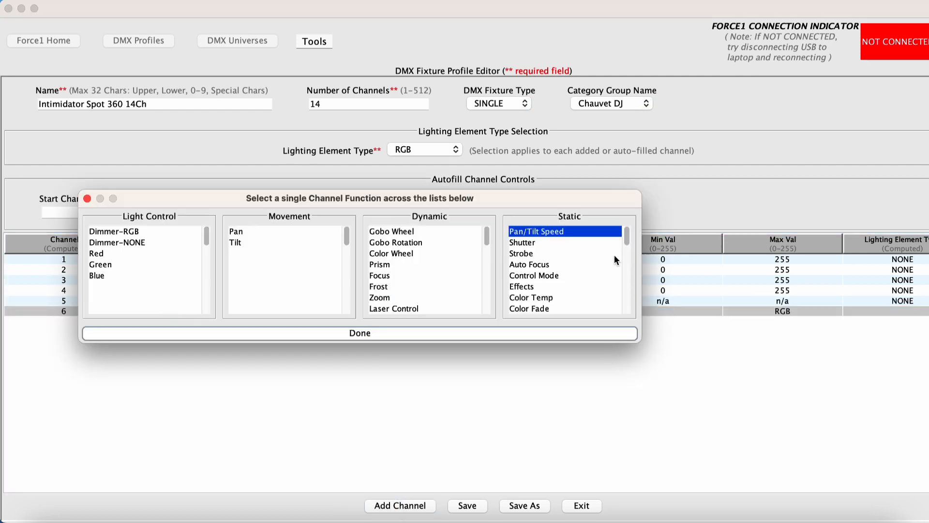
click(392, 253)
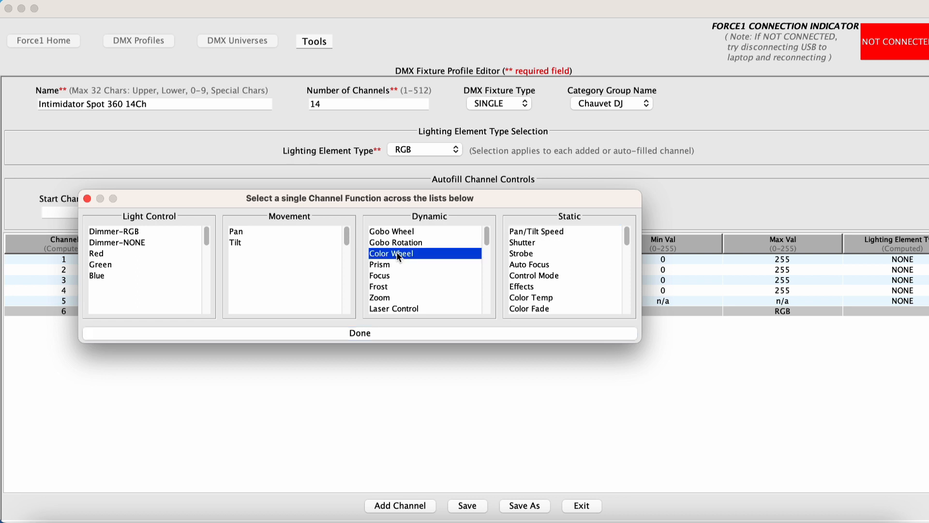
click(359, 332)
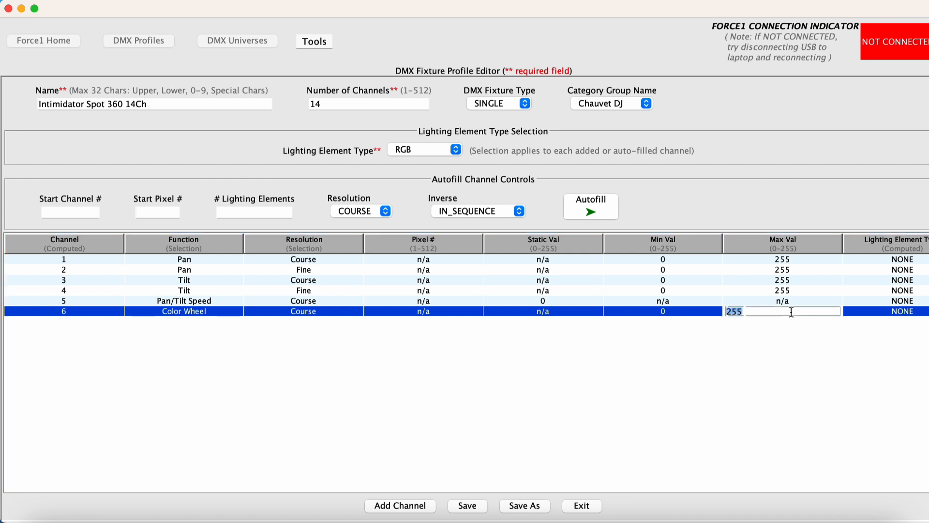
text(62)
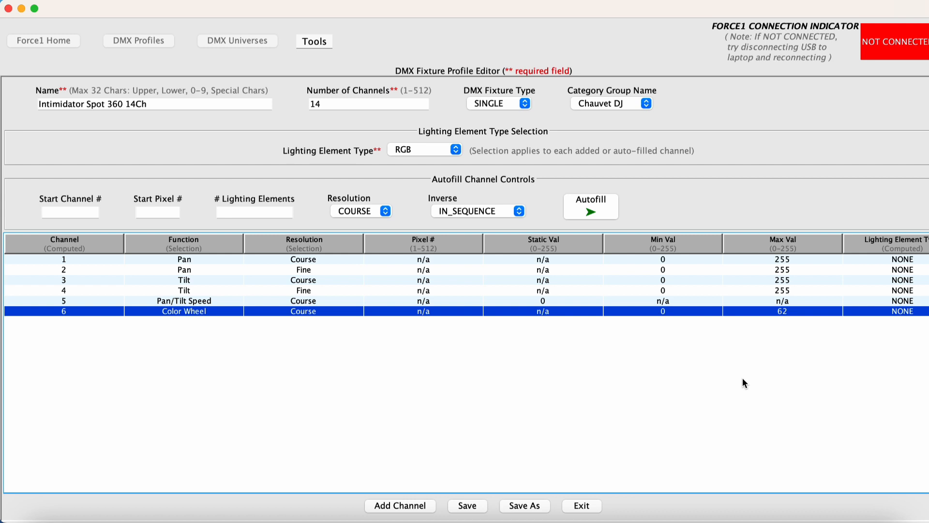
mouse_move(785, 328)
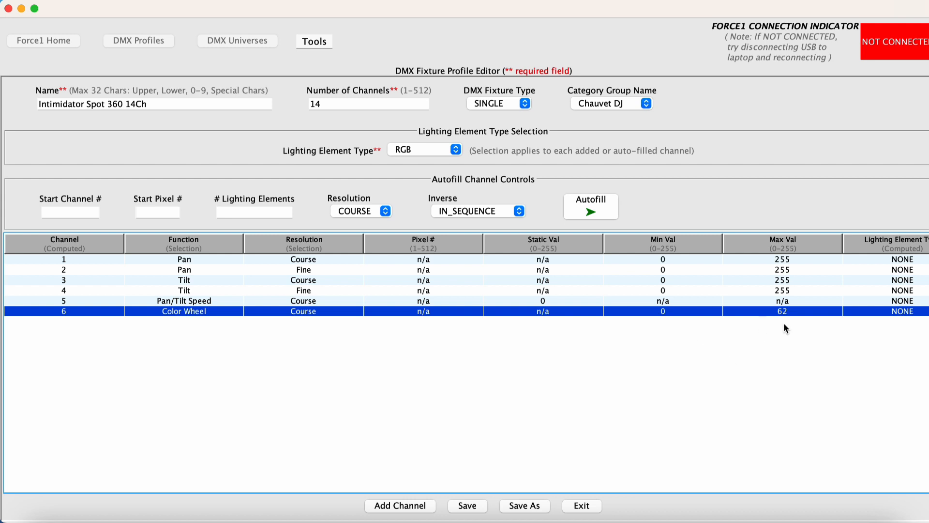
mouse_move(735, 335)
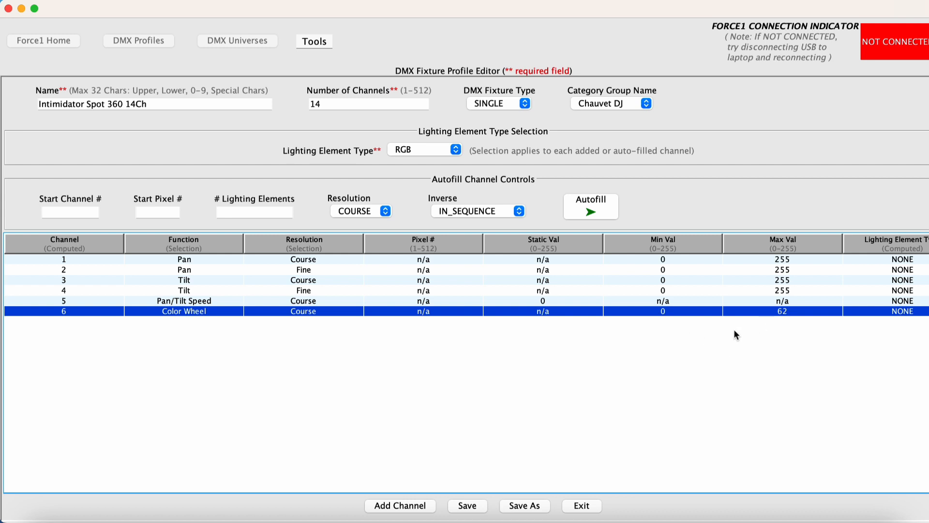
mouse_move(762, 328)
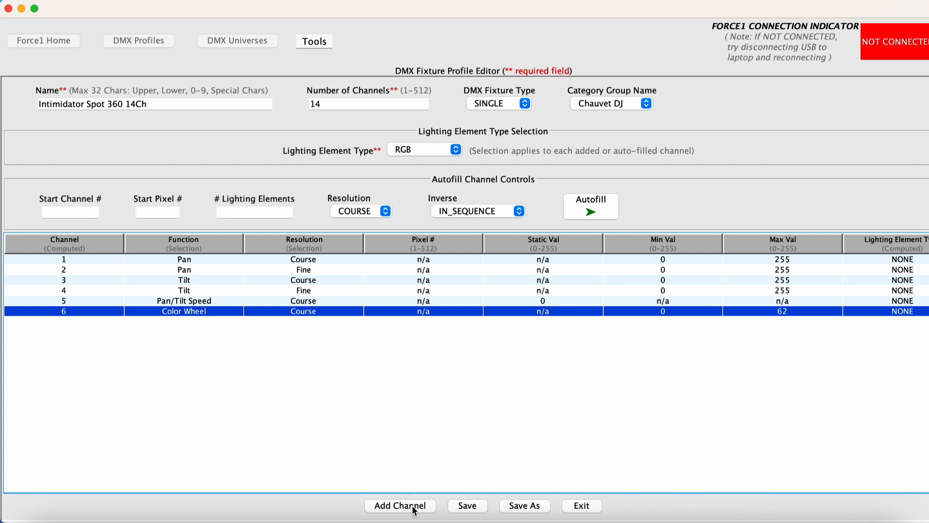
Step: Add channel 7 as Gobo Wheel at Course resolution
click(400, 506)
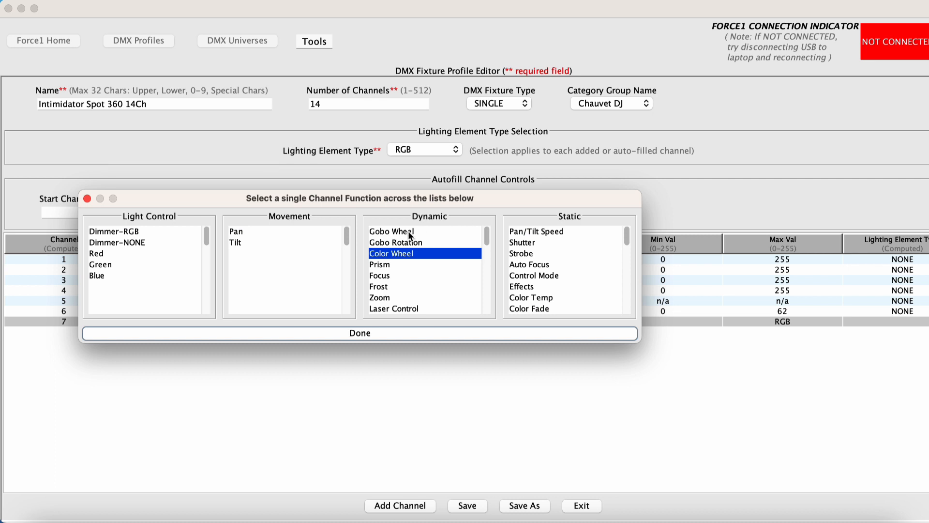
click(358, 332)
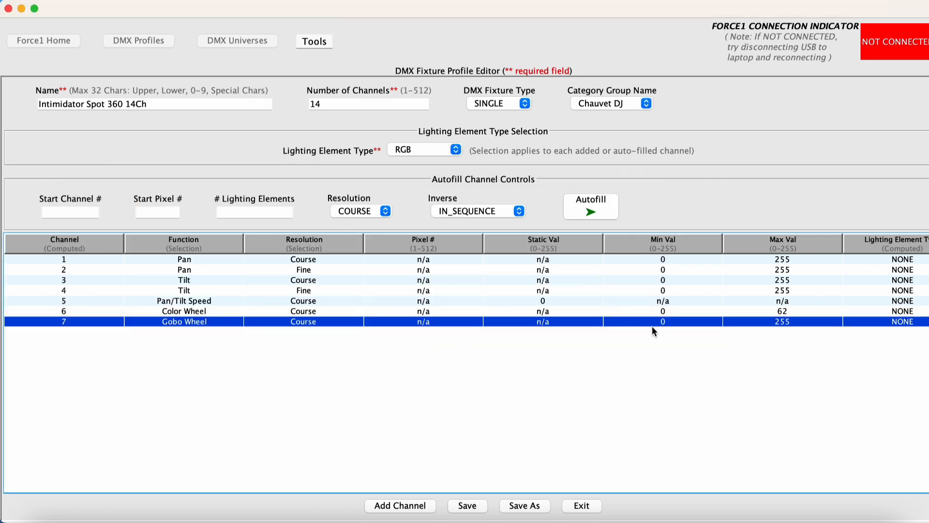
mouse_move(756, 331)
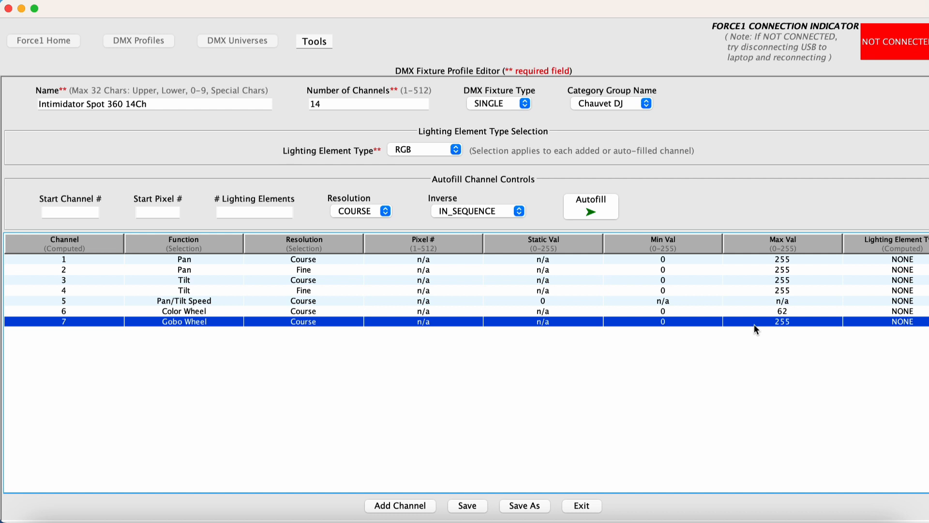
mouse_move(781, 329)
text(119)
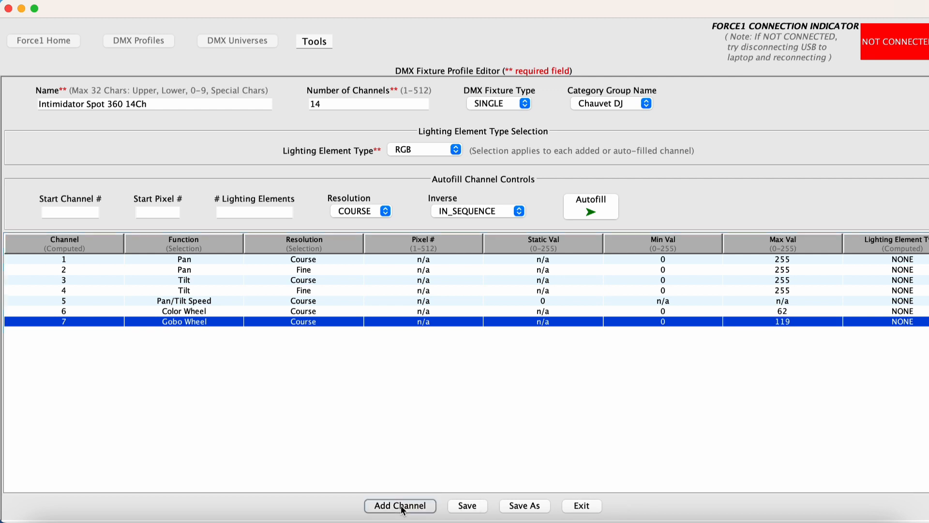
Step: Add channels 8, 9 and 10 as Gobo Rotation, Prism and Focus, each Course 0–255
click(400, 505)
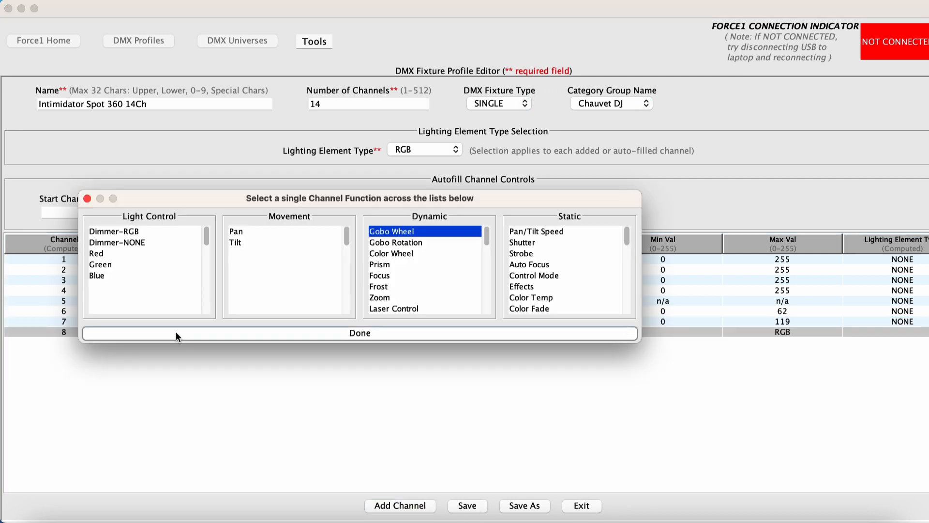
click(360, 332)
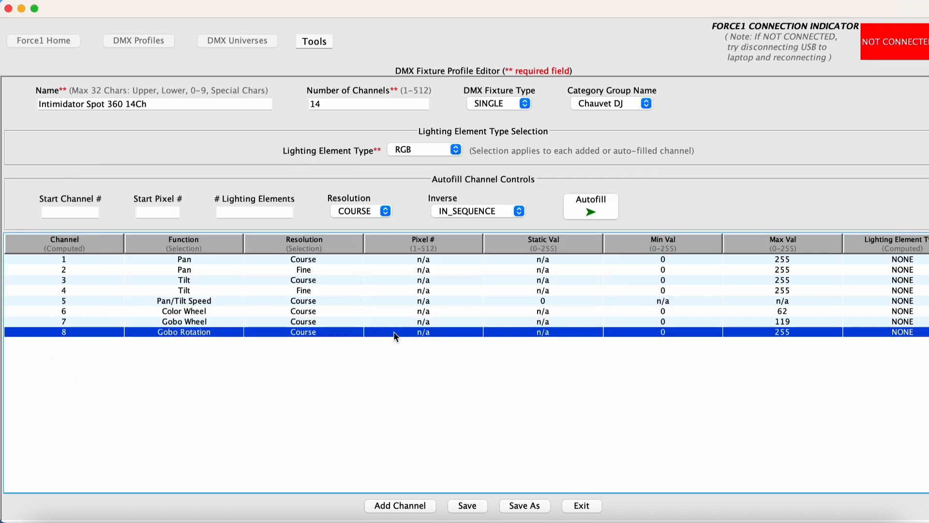
mouse_move(561, 349)
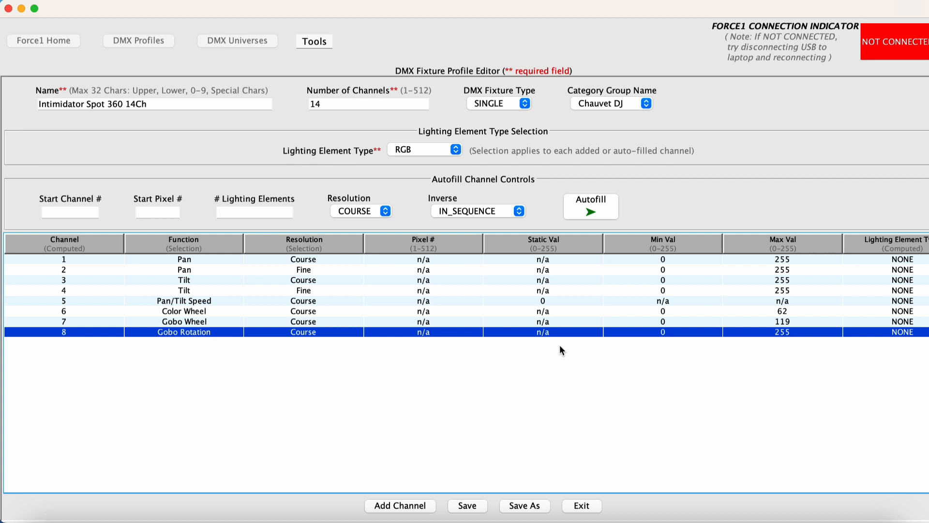
mouse_move(794, 348)
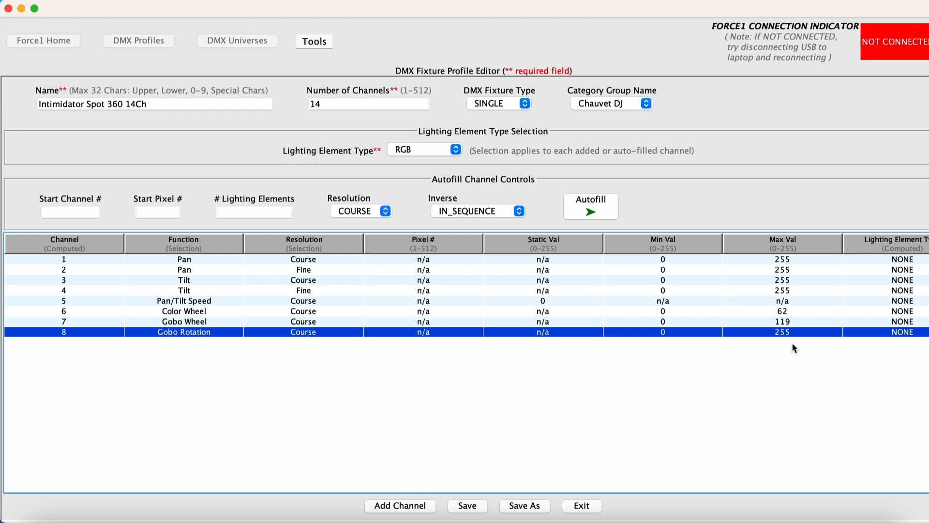
click(400, 505)
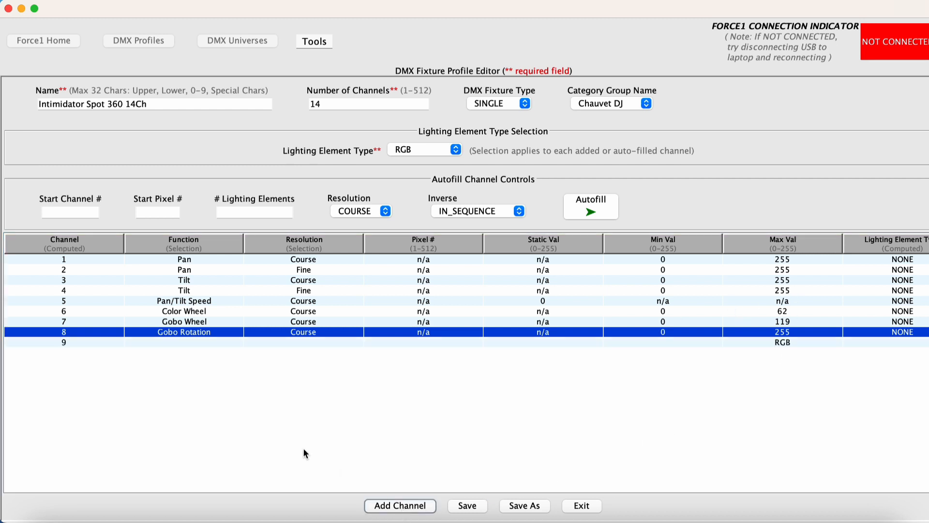
double_click(184, 332)
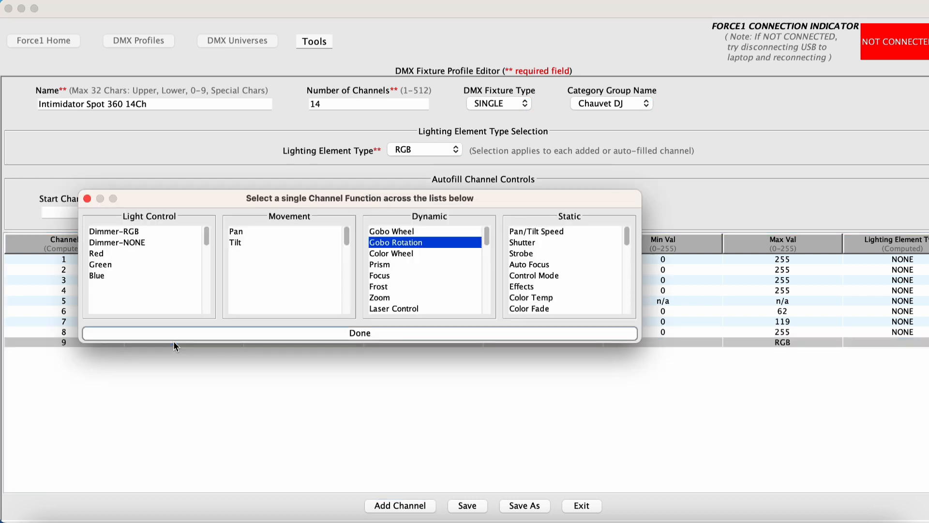
click(359, 332)
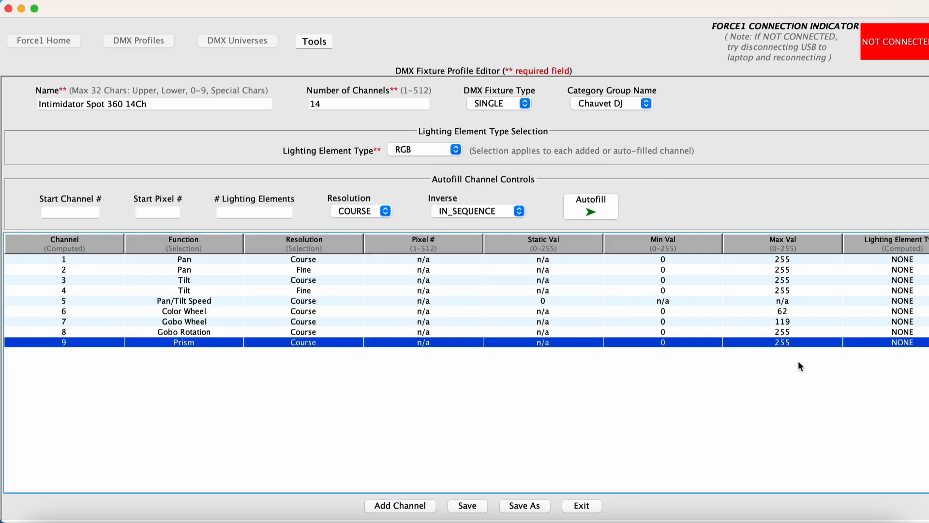
click(400, 505)
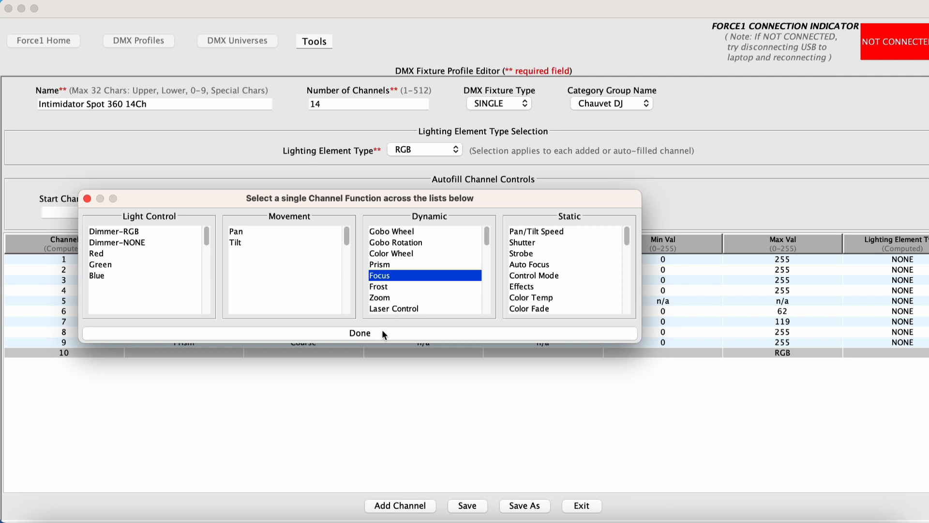
click(360, 332)
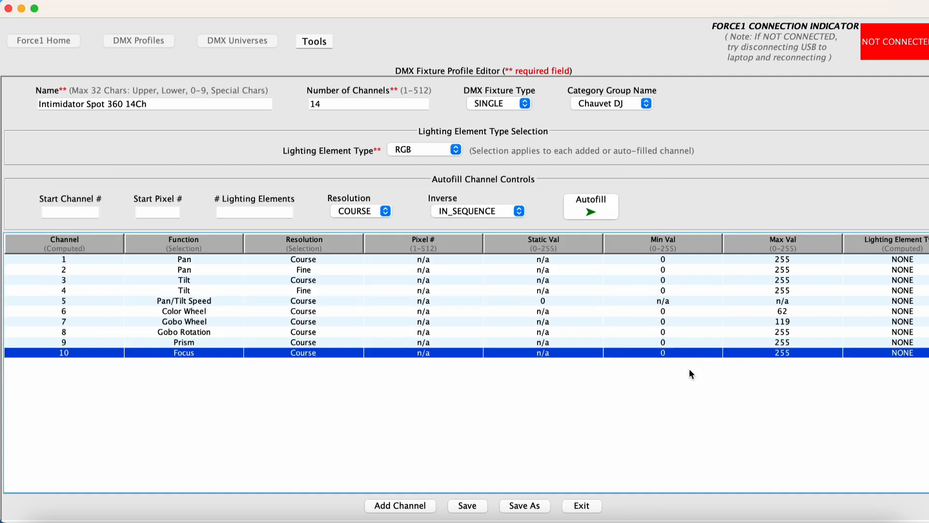
mouse_move(761, 368)
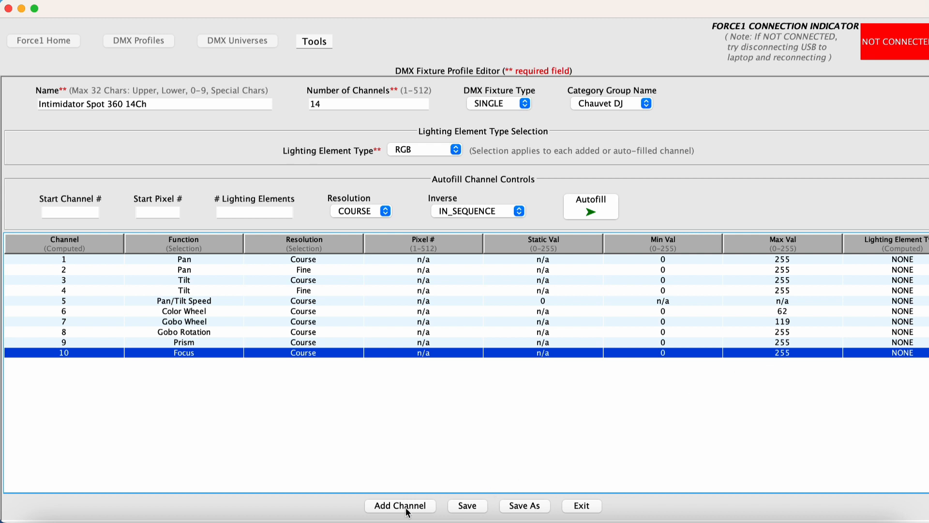
Step: Add channel 11 as Dimmer at Course resolution, pixel 1, range 0–255
click(400, 505)
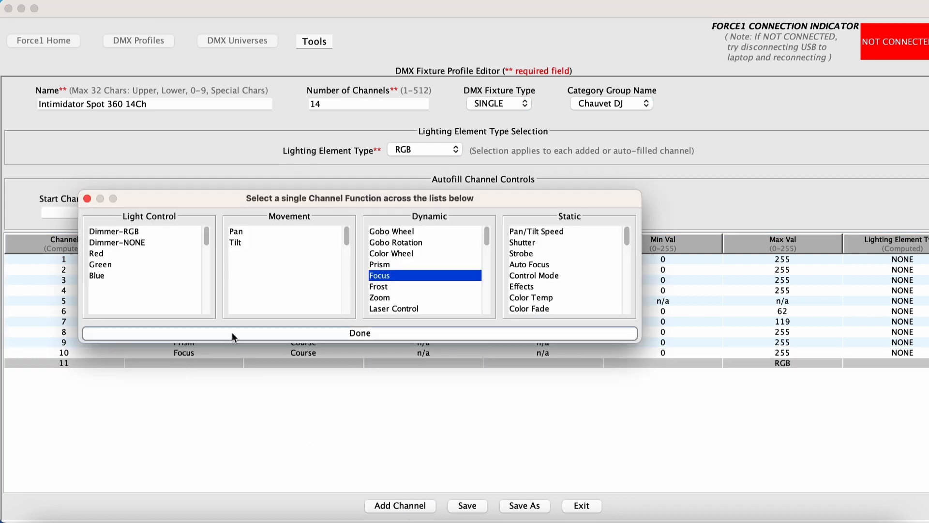
mouse_move(128, 249)
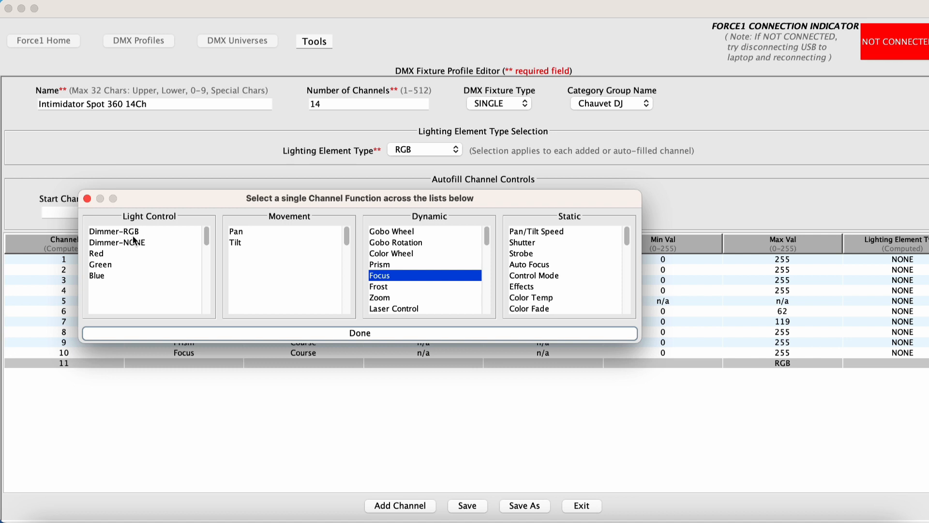
mouse_move(113, 249)
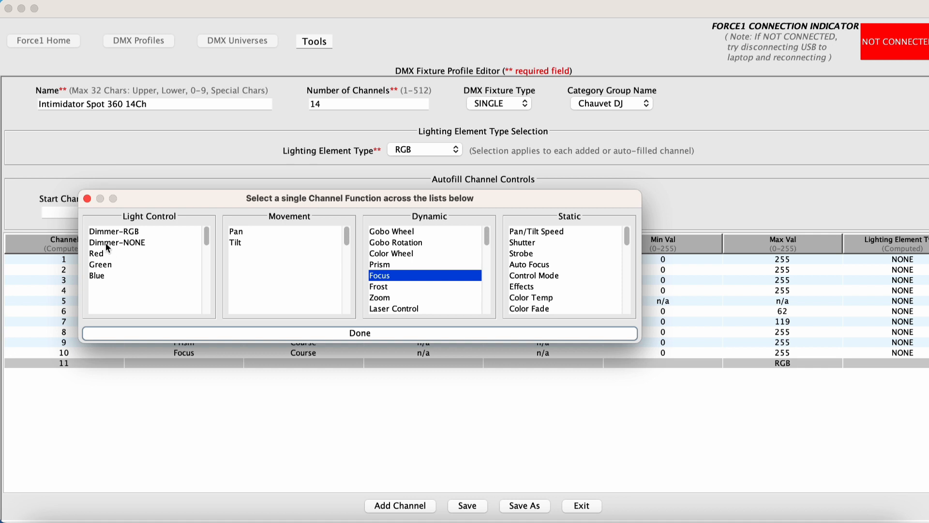
click(117, 242)
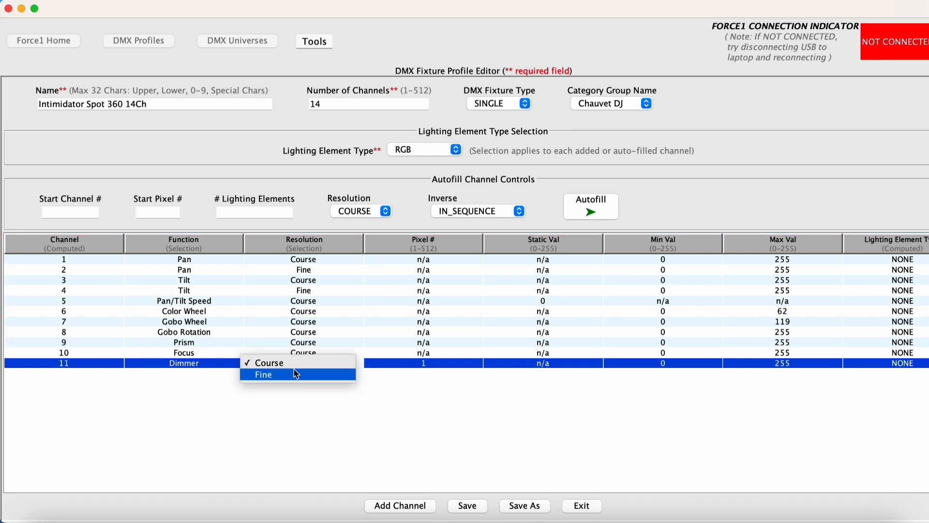
click(266, 363)
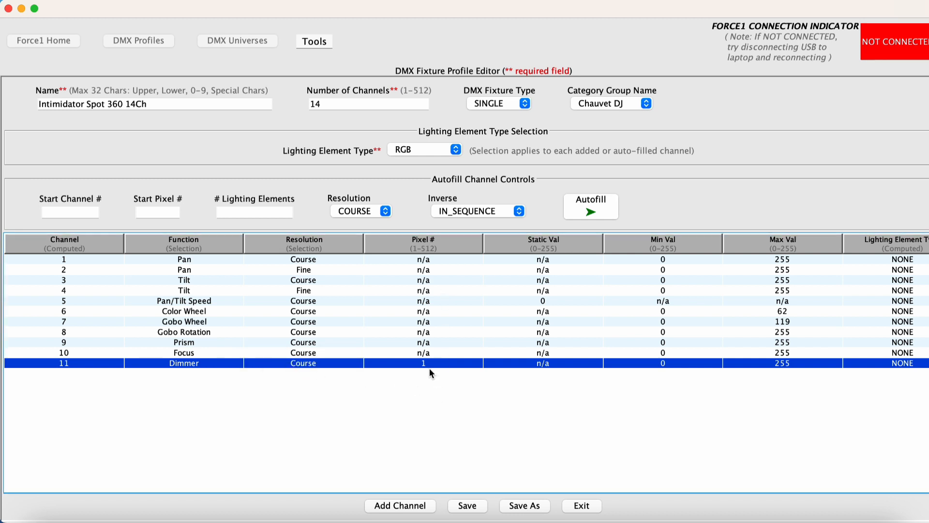
mouse_move(421, 368)
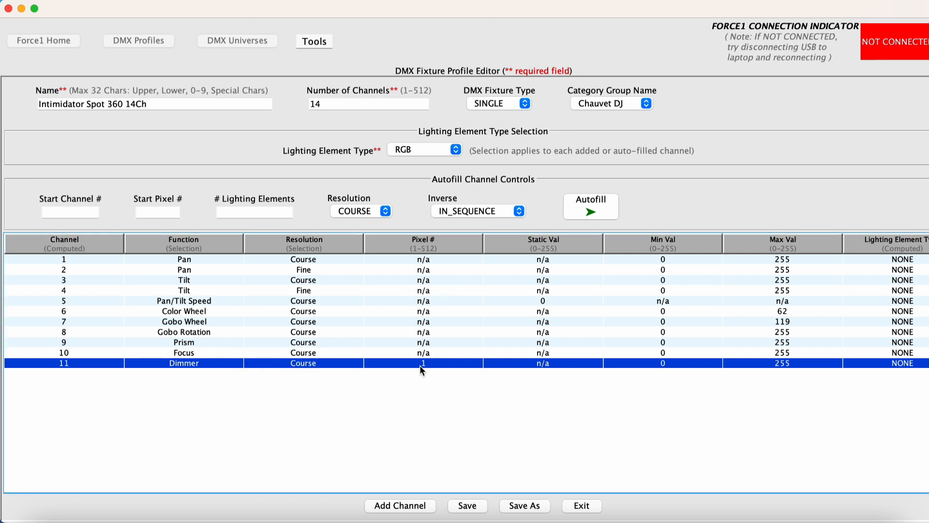
mouse_move(432, 374)
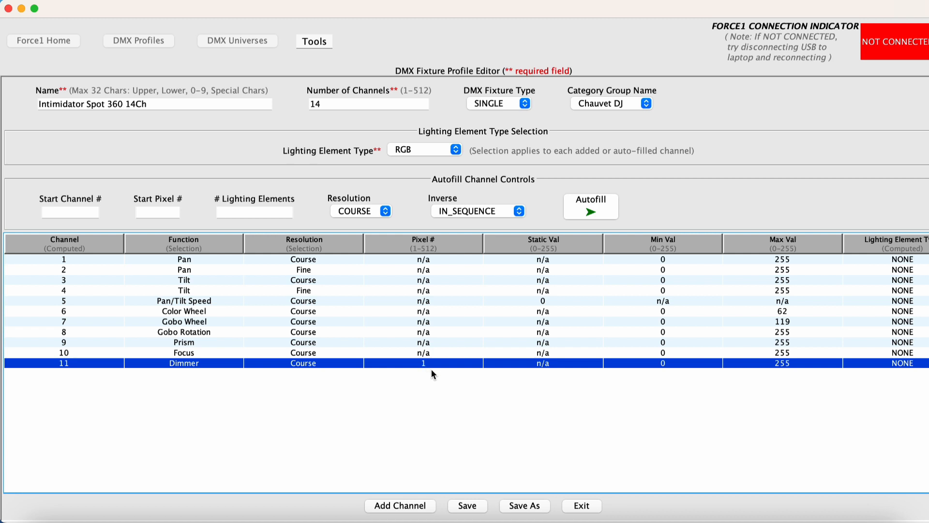
mouse_move(418, 369)
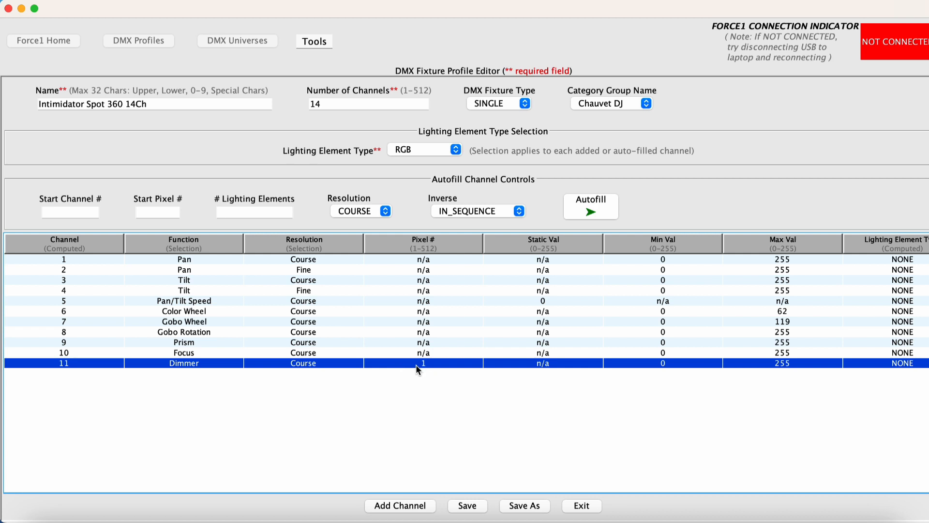
Step: Add channel 12 as Shutter at Course resolution with static value 255
click(400, 506)
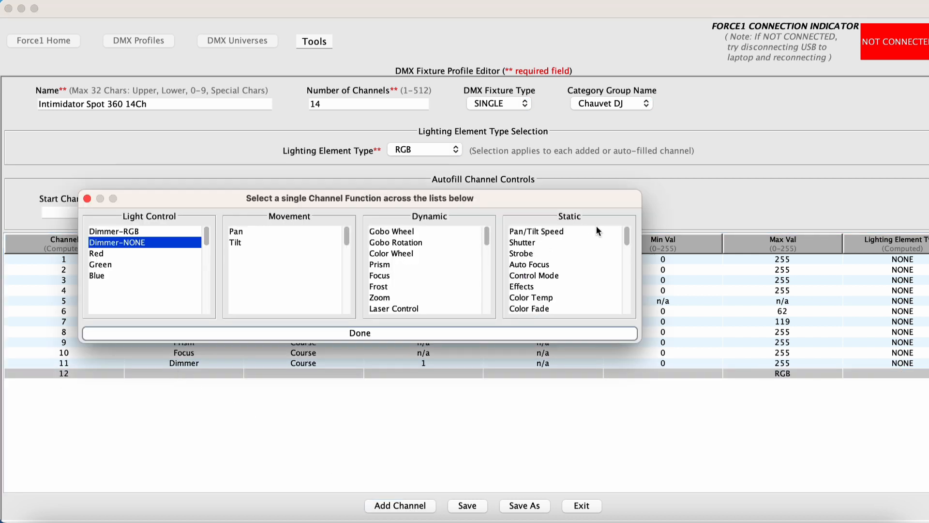
mouse_move(525, 264)
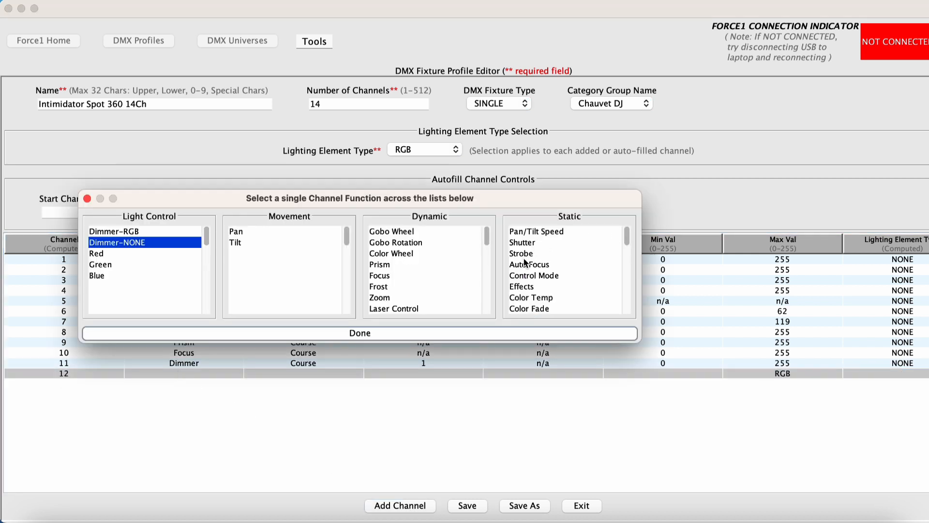
click(521, 243)
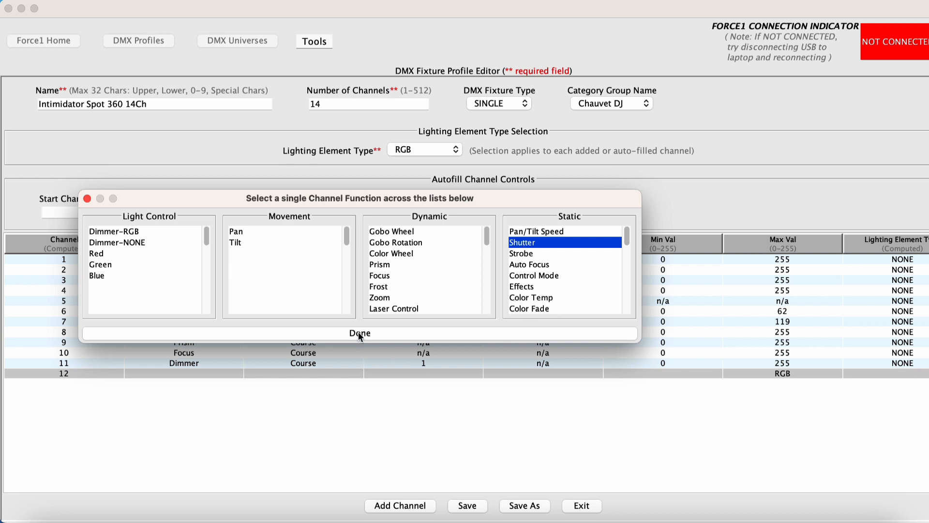
click(359, 333)
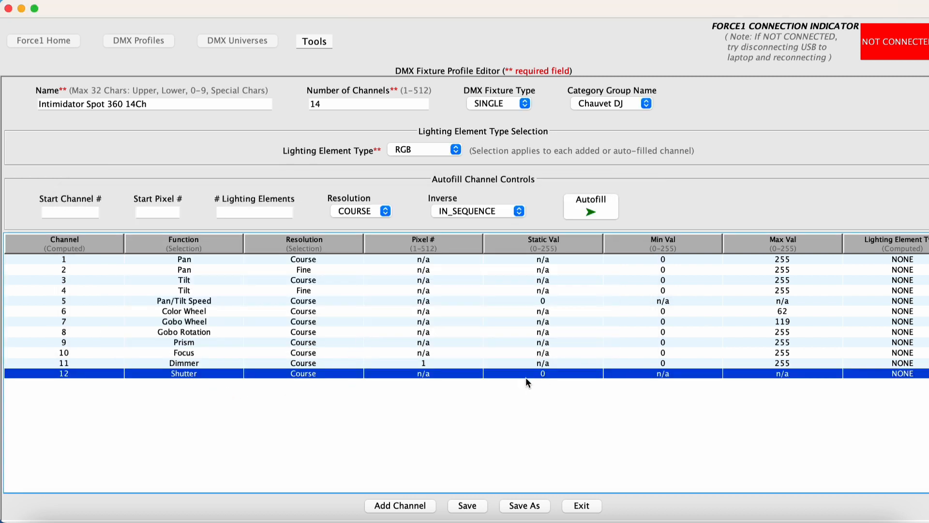
mouse_move(556, 380)
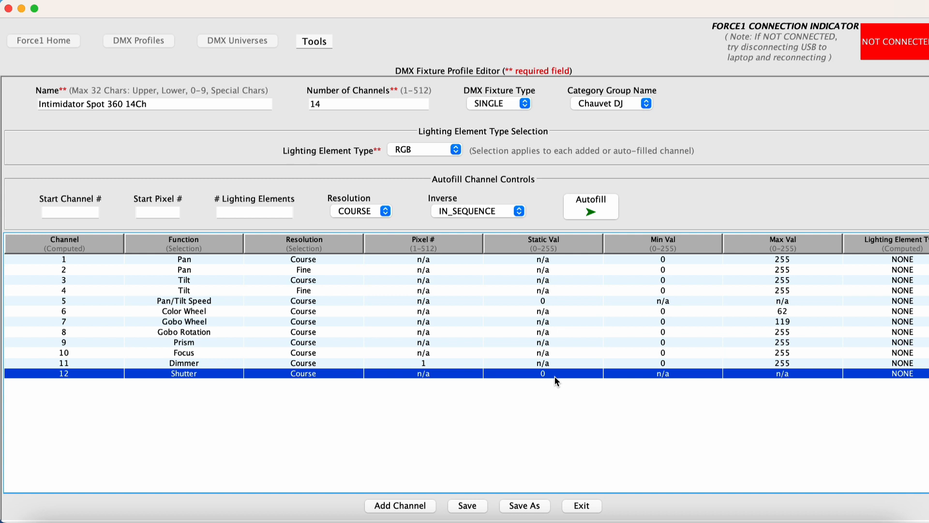
mouse_move(563, 400)
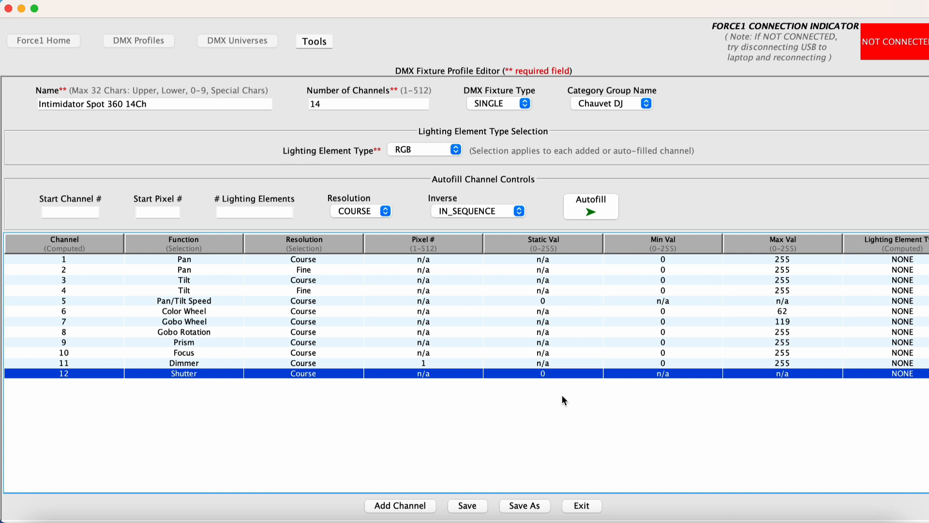
mouse_move(548, 397)
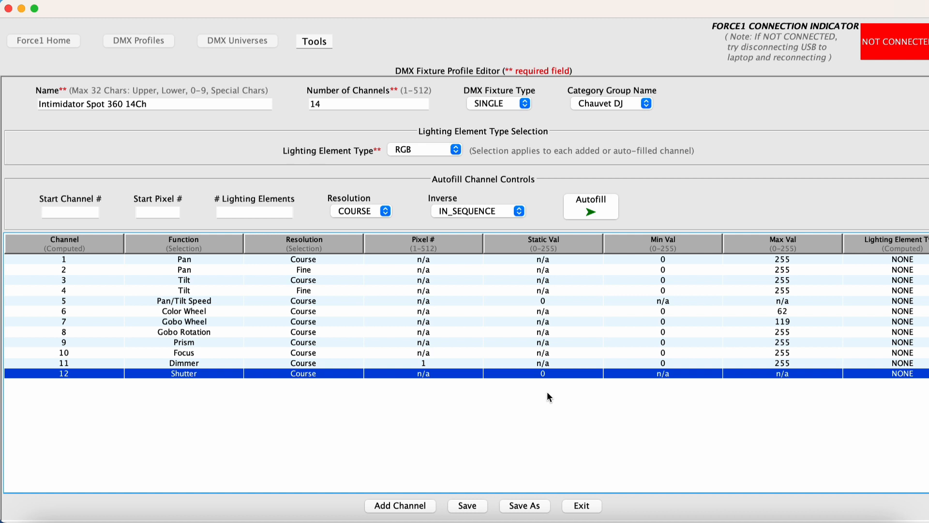
mouse_move(551, 388)
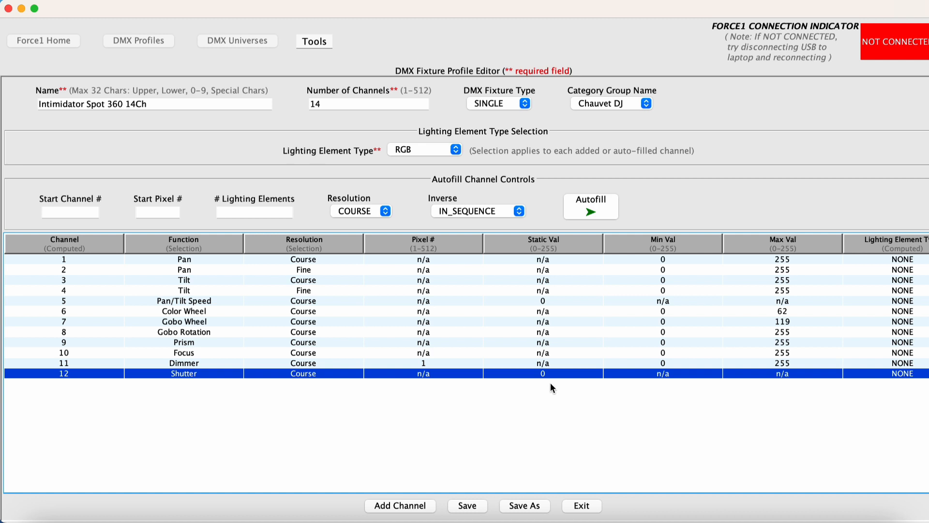
mouse_move(545, 378)
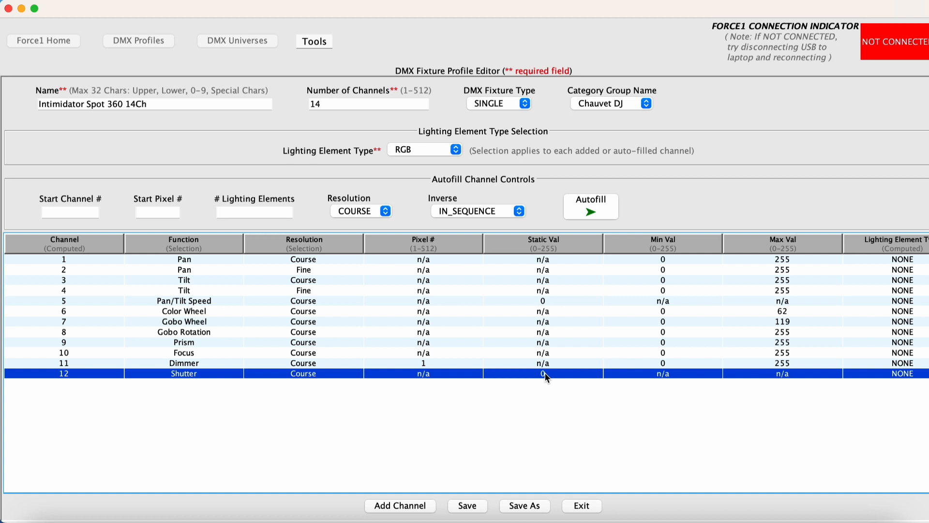
click(542, 372)
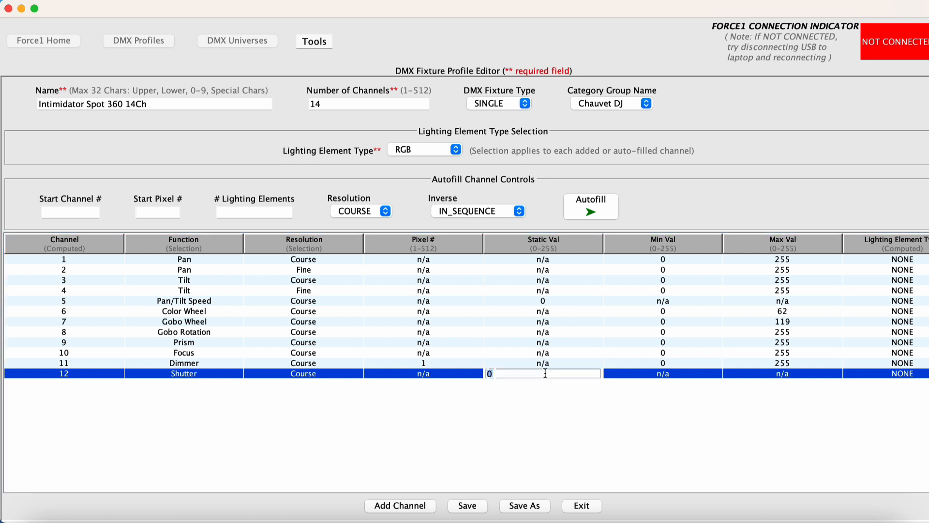
text(255)
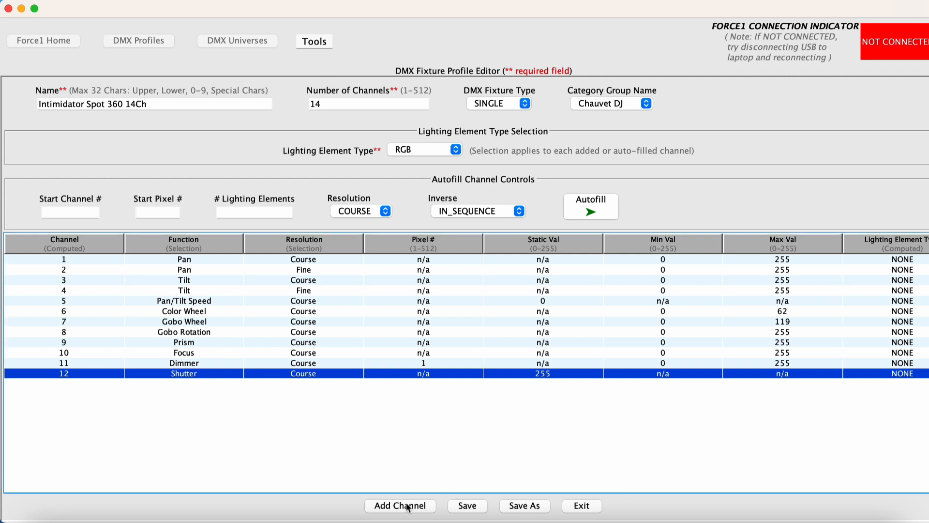
Step: Add channels 13 Internal Function and 14 Movement Macros, both static 0
click(400, 505)
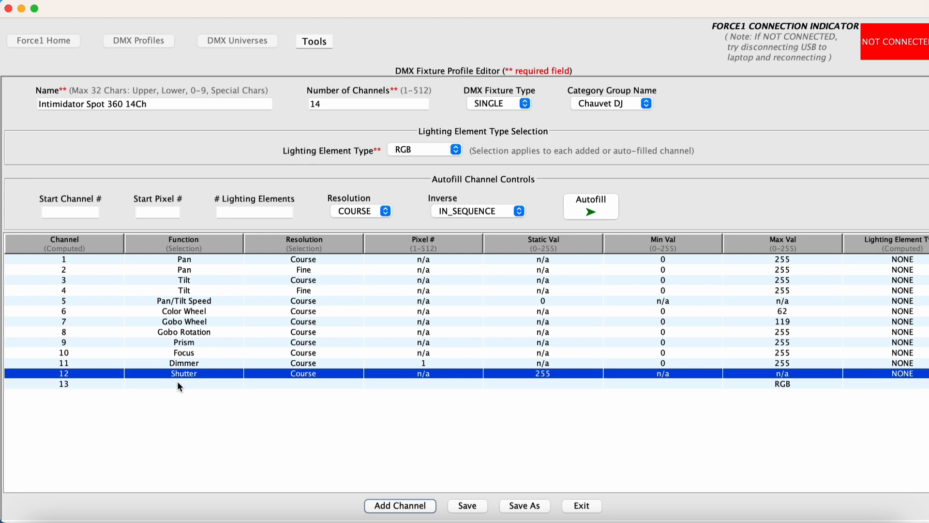
click(178, 383)
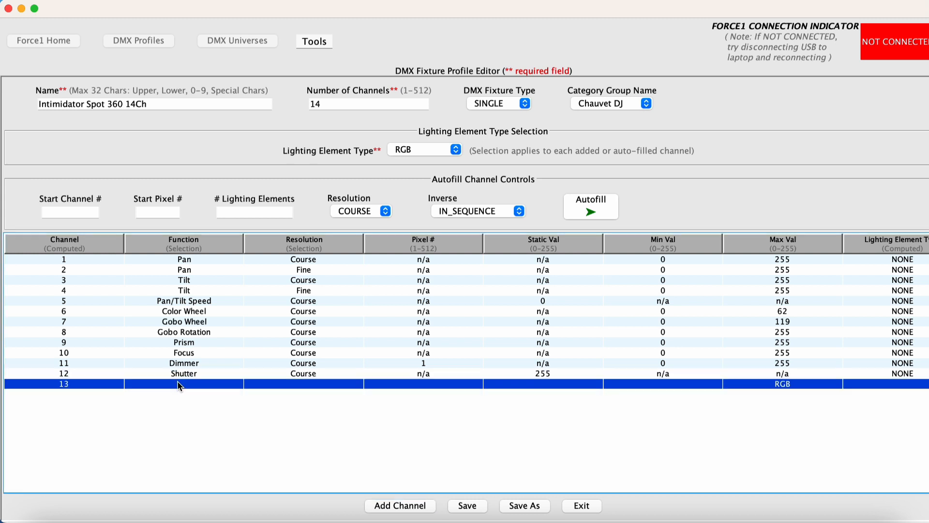
click(184, 384)
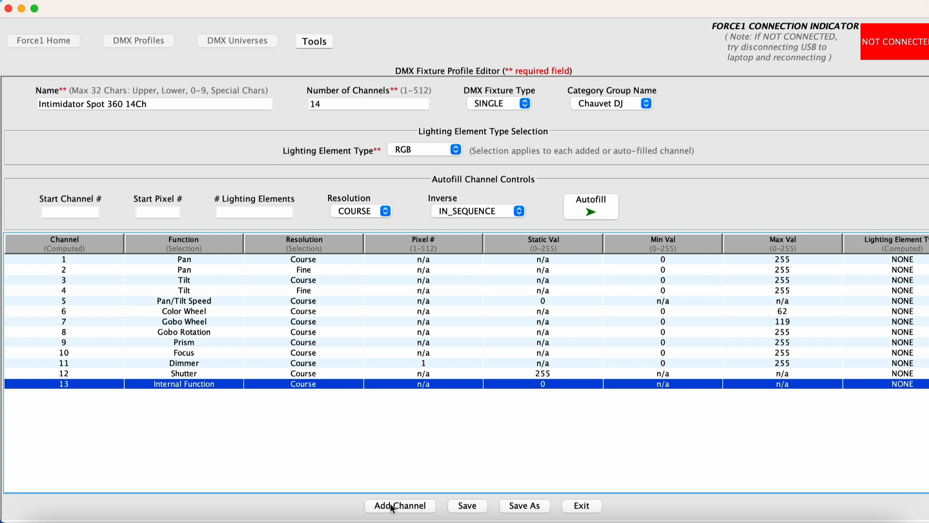
click(400, 506)
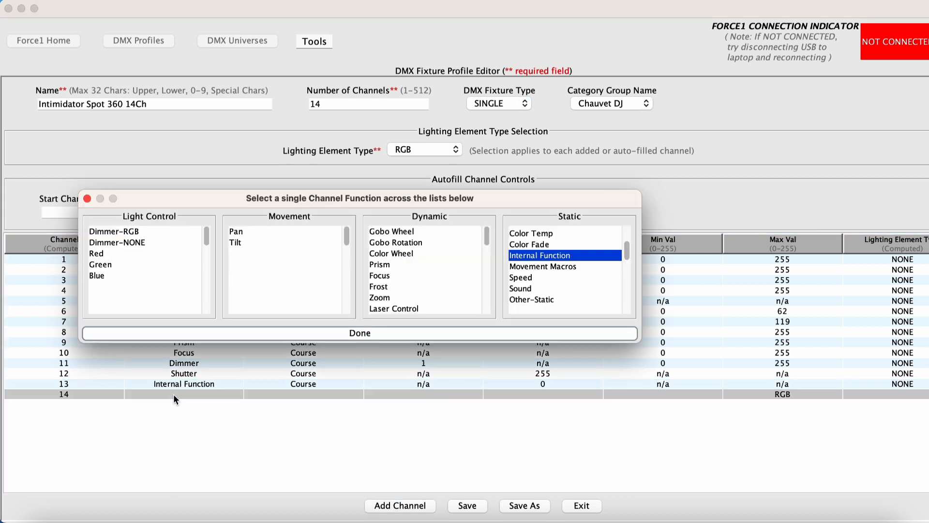
click(543, 266)
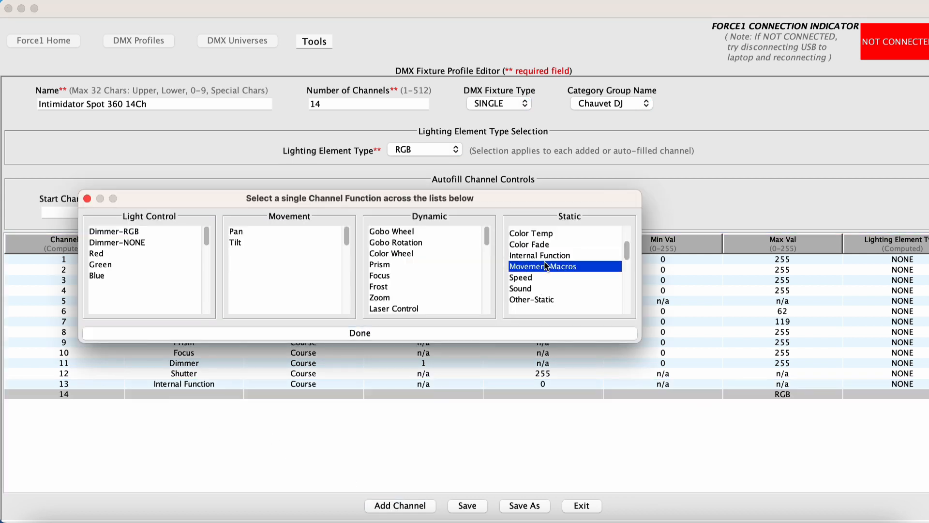
click(359, 332)
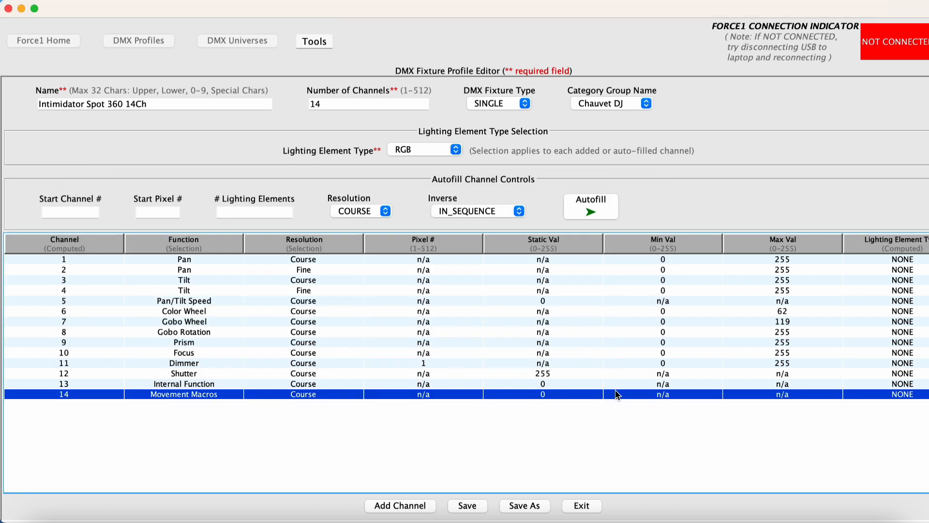
mouse_move(574, 413)
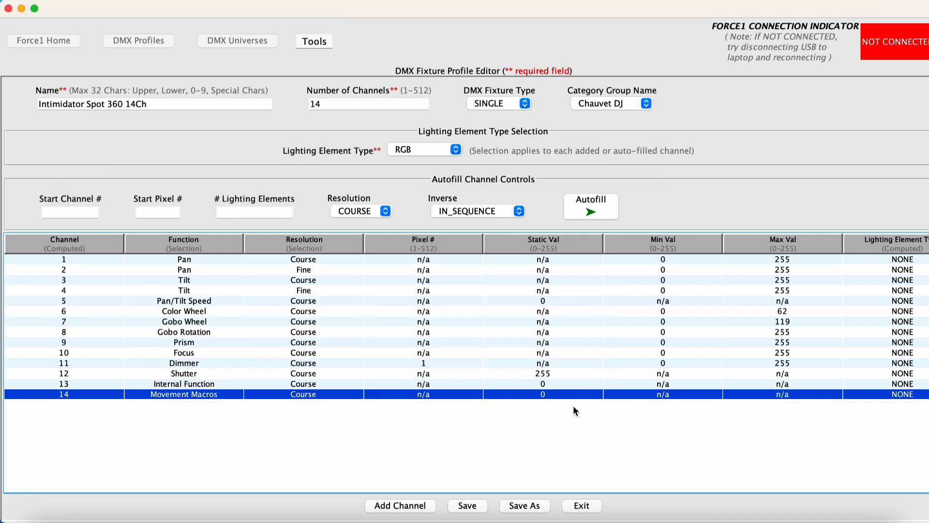
mouse_move(561, 427)
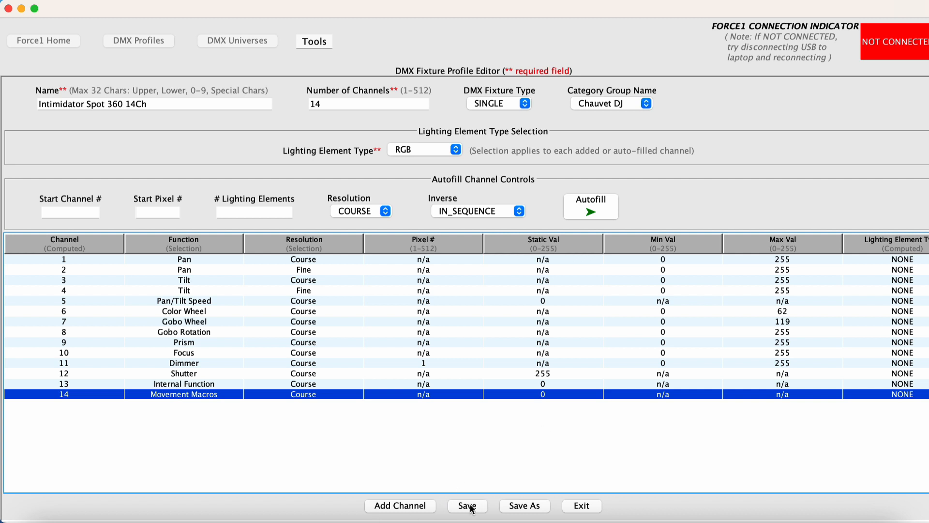
Step: Save the Intimidator Spot 360 14Ch profile and select it in the Chauvet DJ list
click(467, 506)
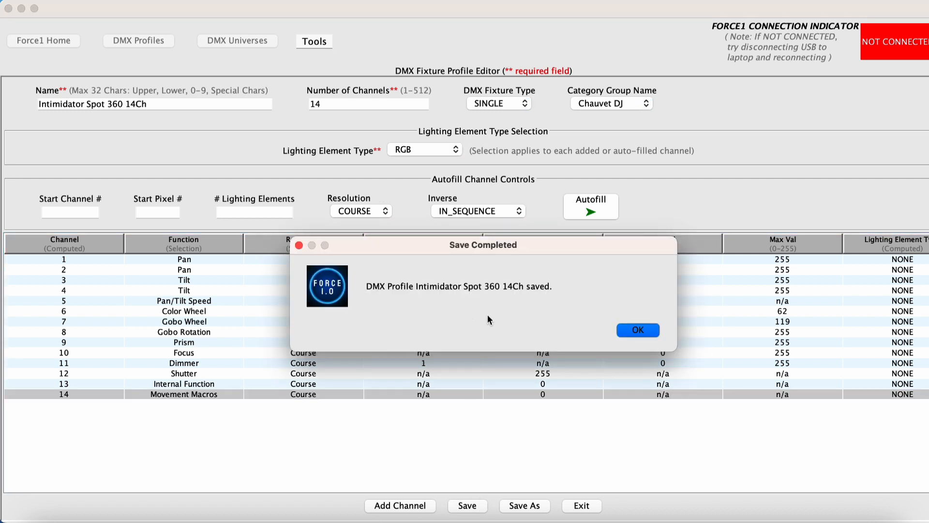
click(638, 329)
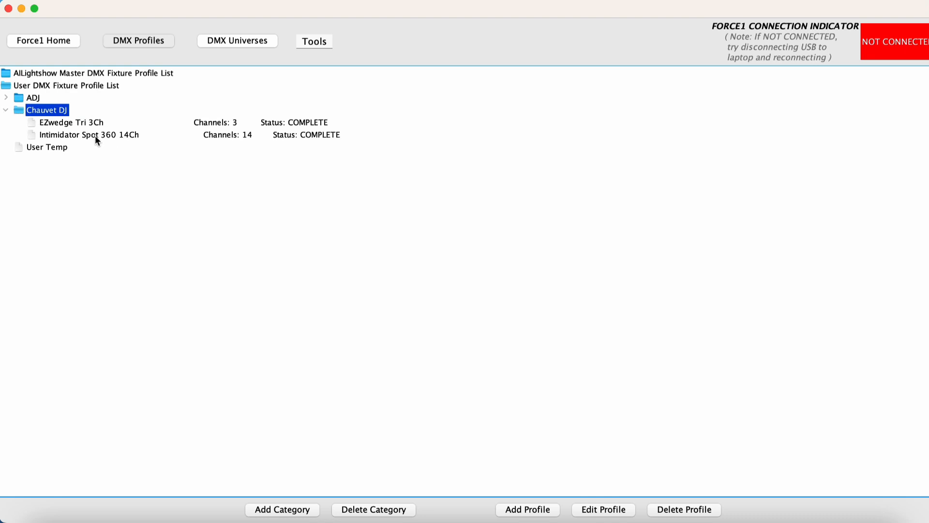
click(89, 135)
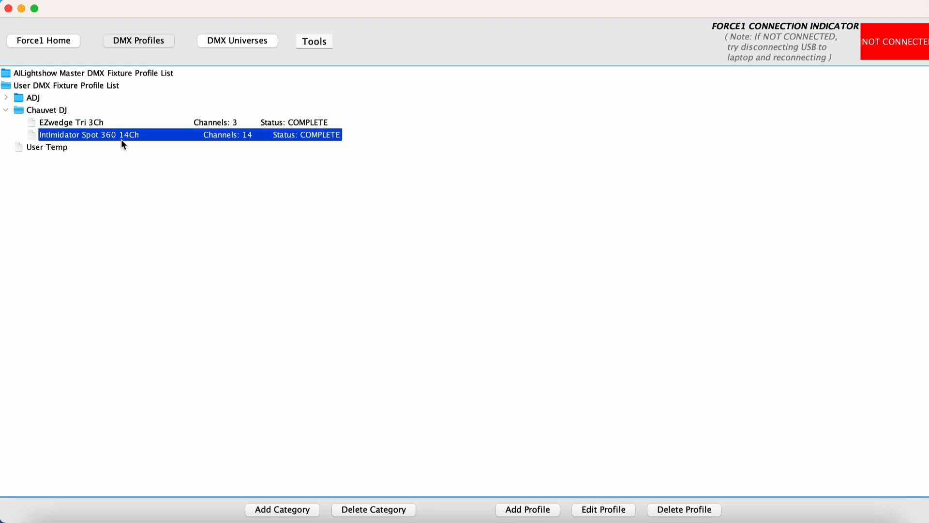
mouse_move(126, 145)
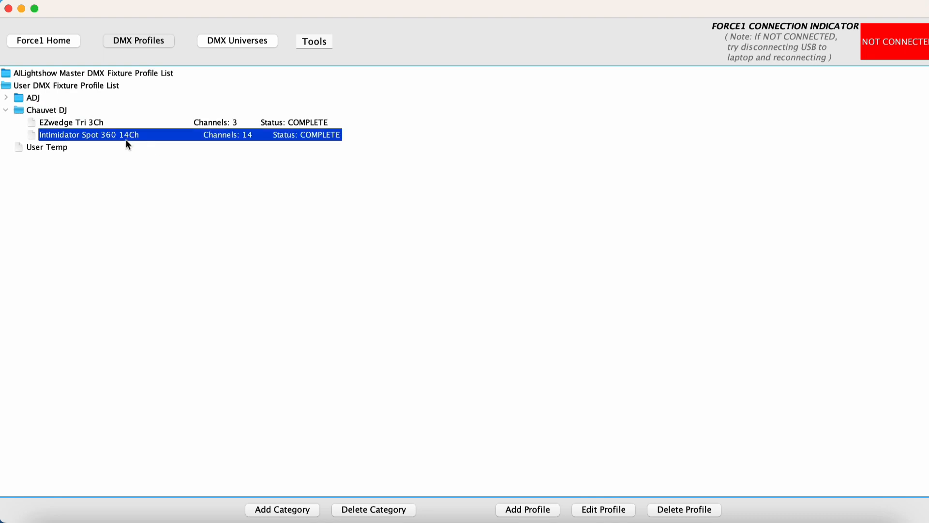